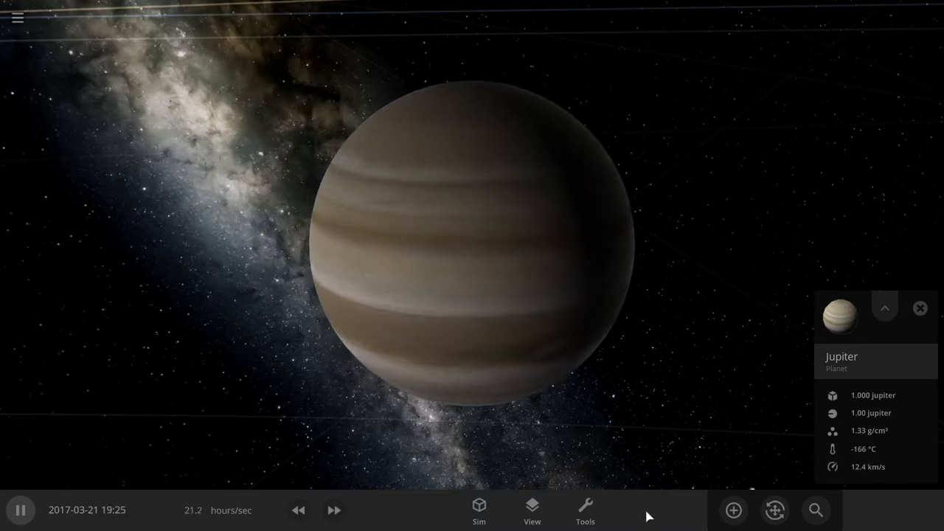
# Choose the material sprayer tool with Water as the sprayed material (after briefly trying Hydrogen)
pyautogui.click(584, 509)
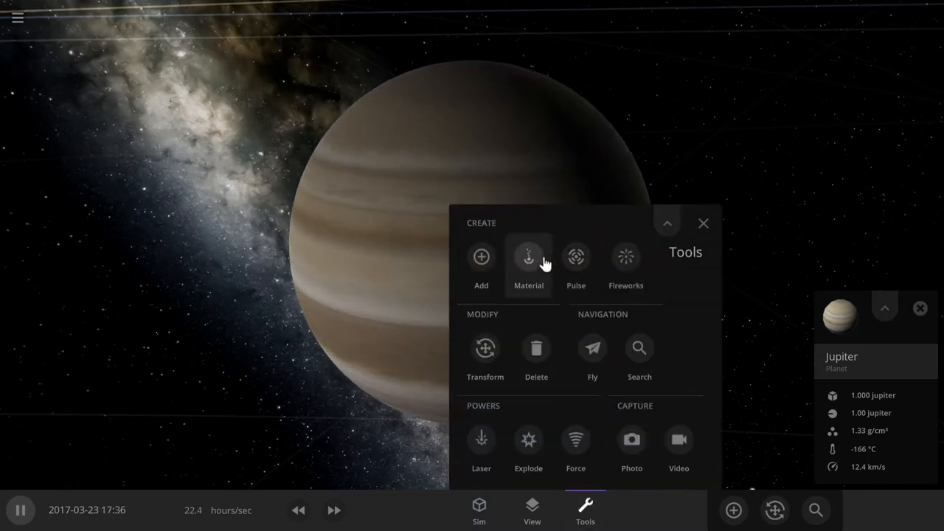
pyautogui.click(528, 258)
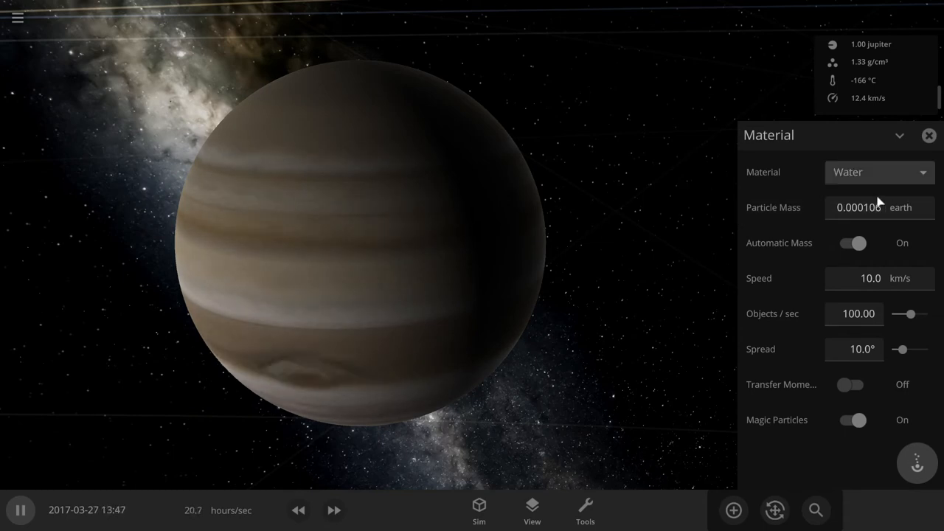
pyautogui.click(877, 171)
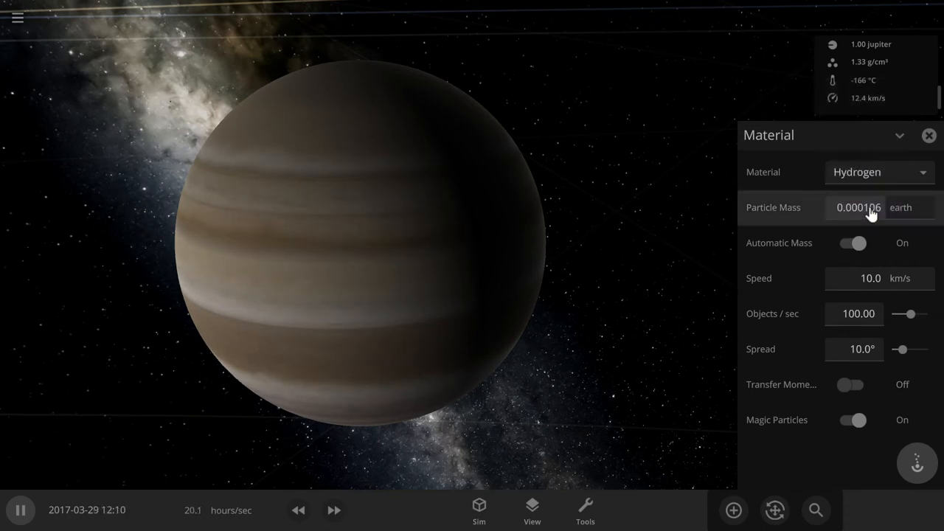
pyautogui.click(877, 171)
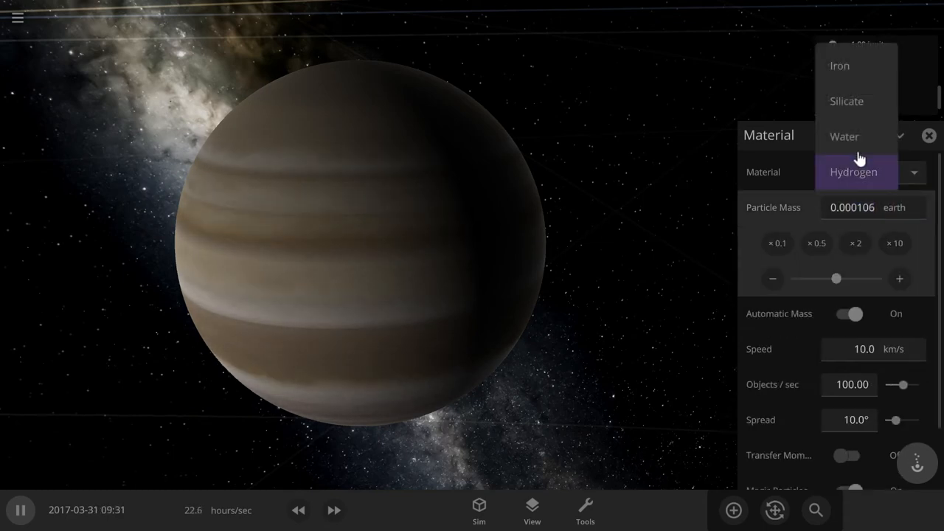
pyautogui.click(843, 135)
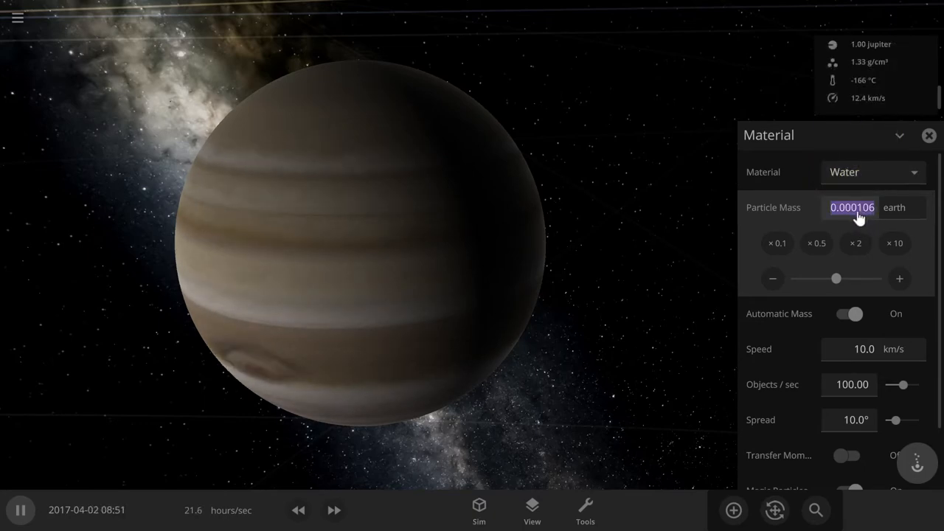
# Set particle mass to 1 Earth mass with automatic mass off, then scale it ×2 and ×10 to 20 Earth masses
pyautogui.click(848, 313)
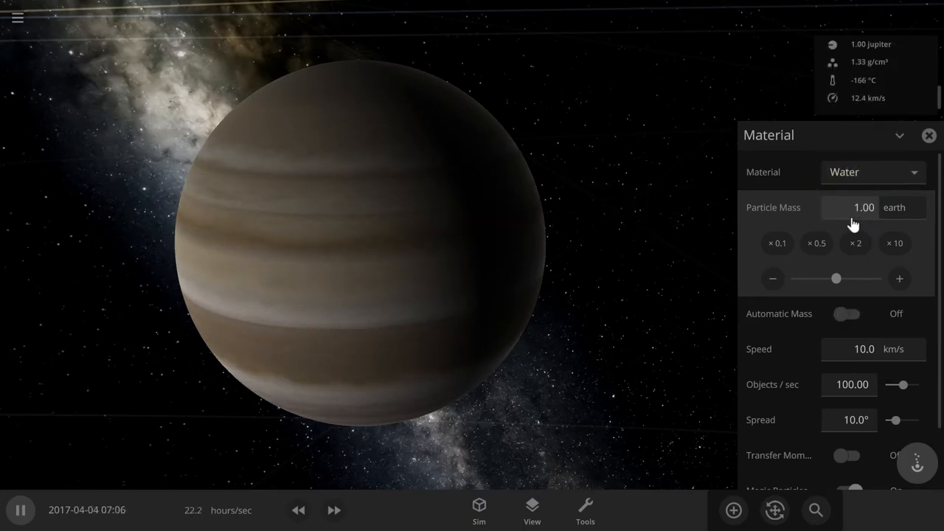
pyautogui.click(863, 207)
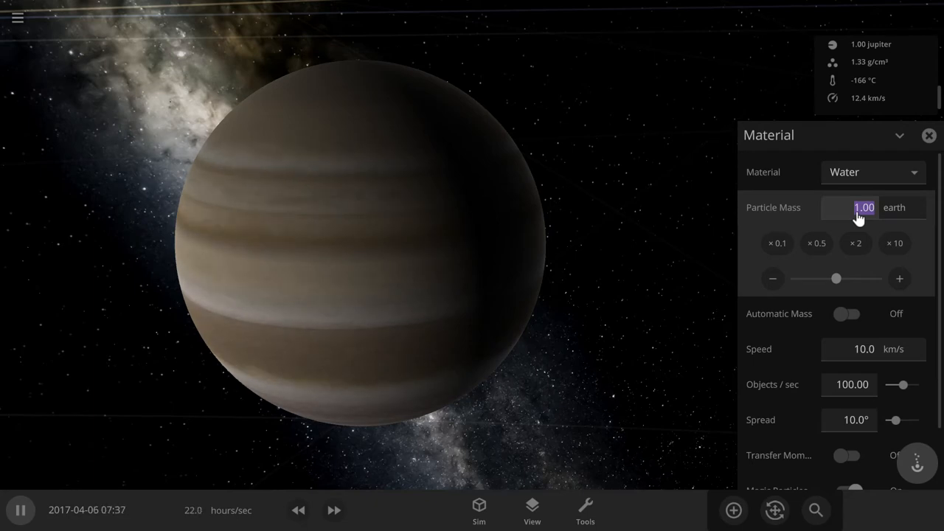
pyautogui.click(894, 243)
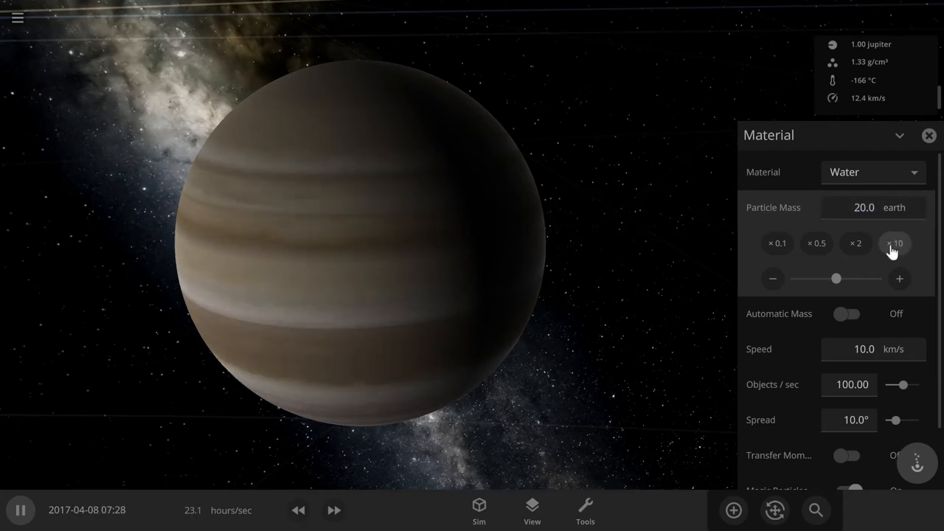
pyautogui.click(894, 244)
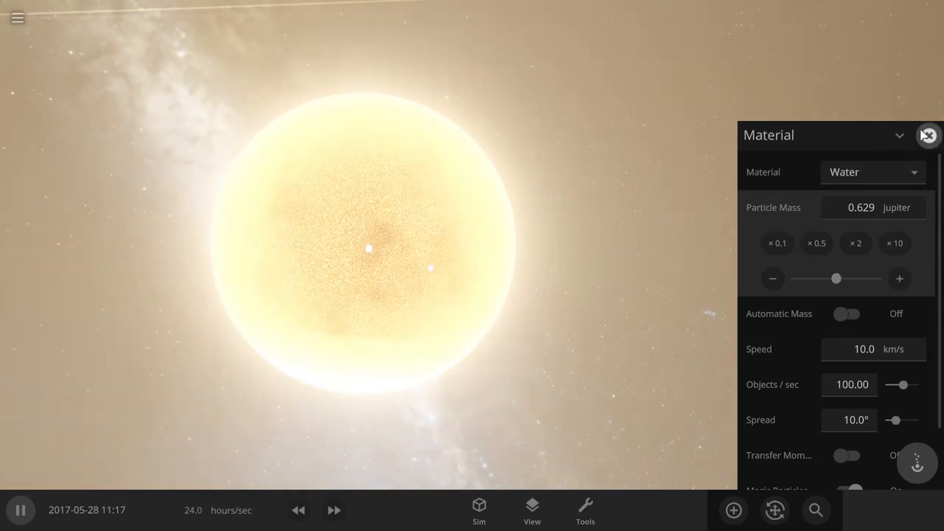
# Close the material sprayer settings after Jupiter has swelled into a star-like body
pyautogui.click(928, 136)
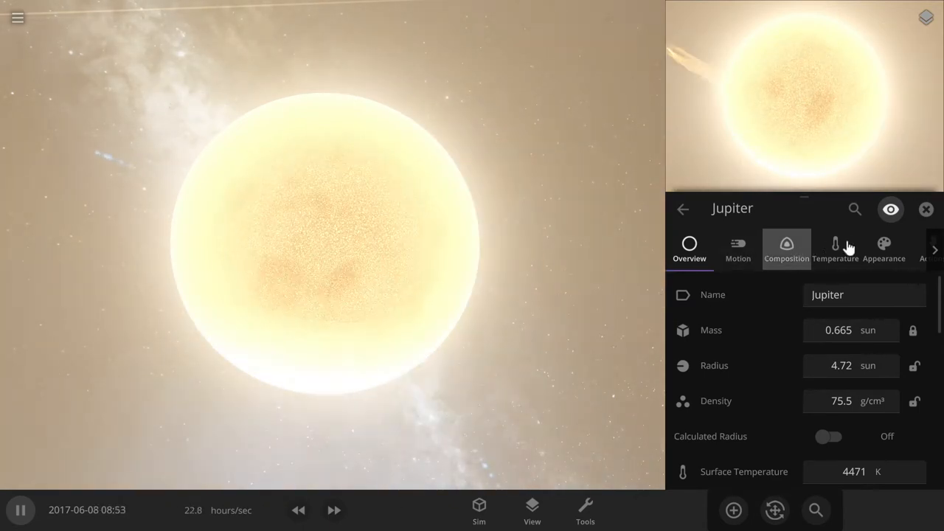
# Switch Jupiter's surface temperature to °C, chill it to -270, then heat it to 3000
pyautogui.click(834, 249)
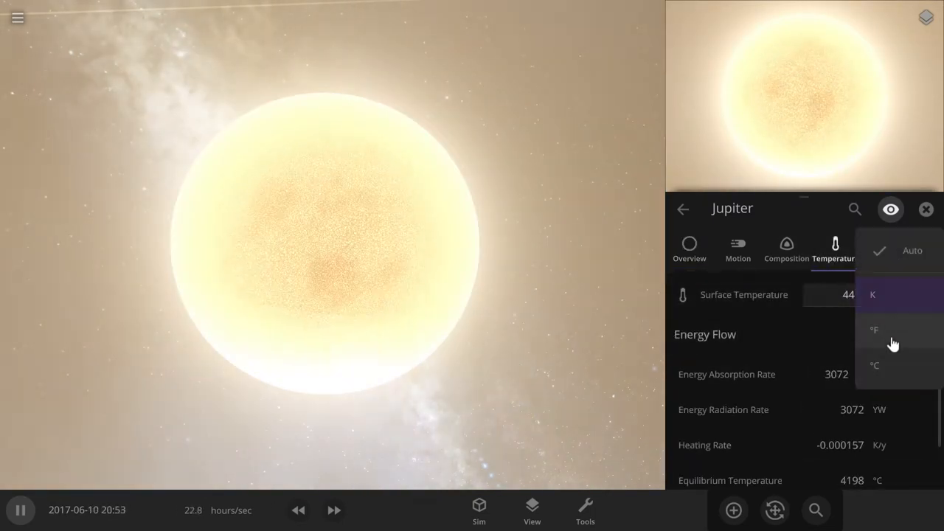
pyautogui.click(874, 366)
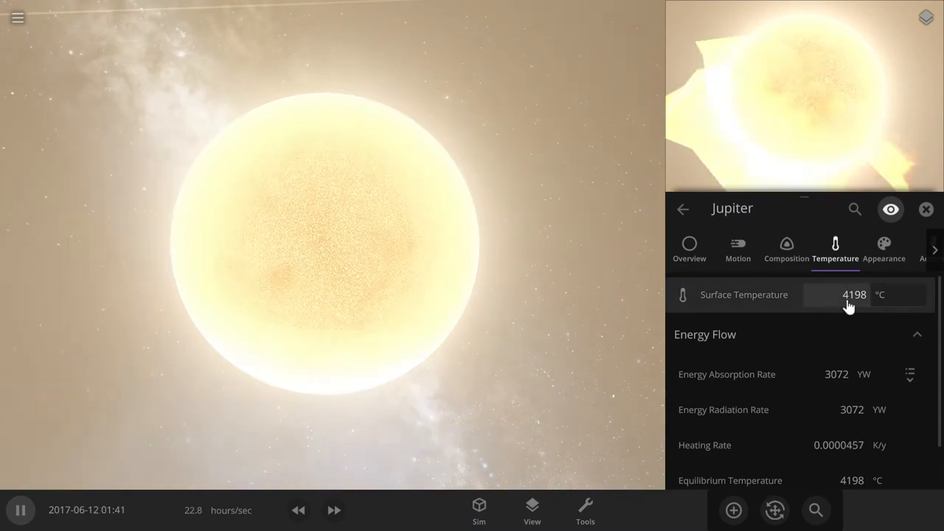
pyautogui.click(833, 295)
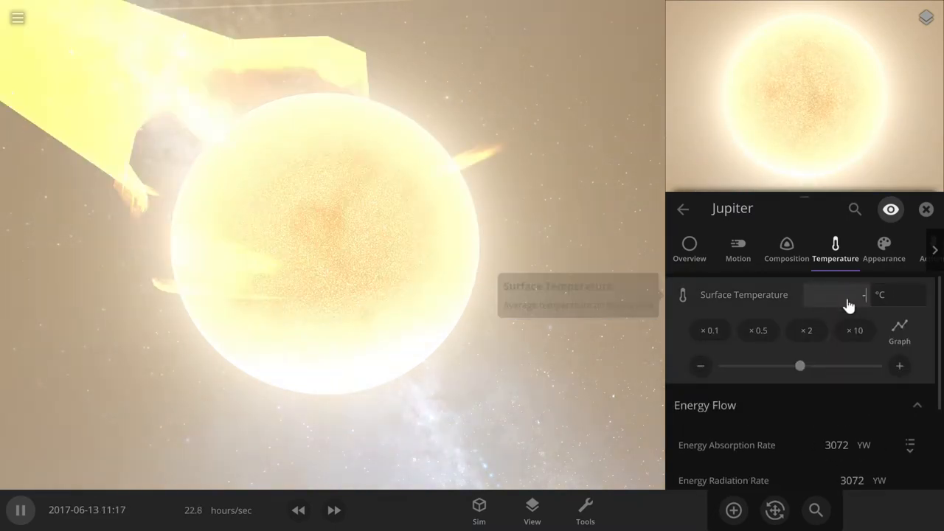
pyautogui.write('-270')
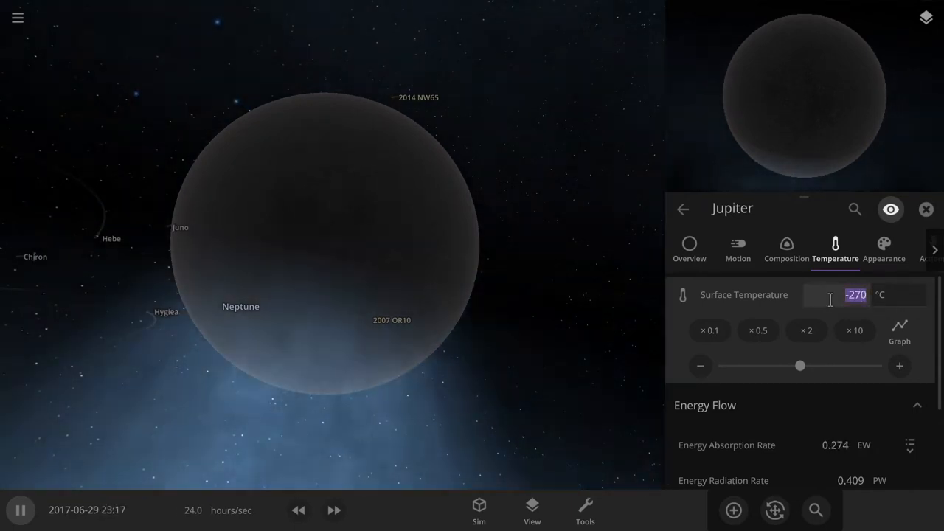
pyautogui.write('3000')
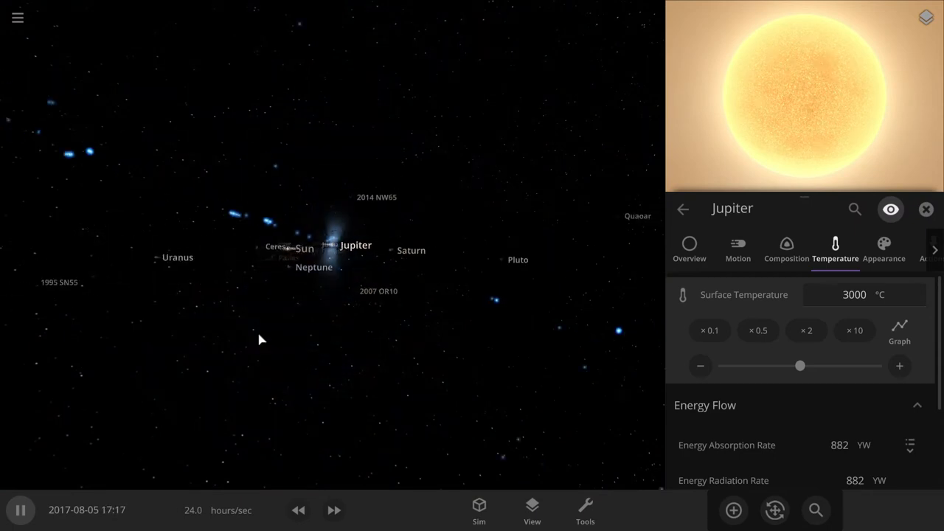
# Deselect Jupiter to dismiss its properties
pyautogui.click(17, 18)
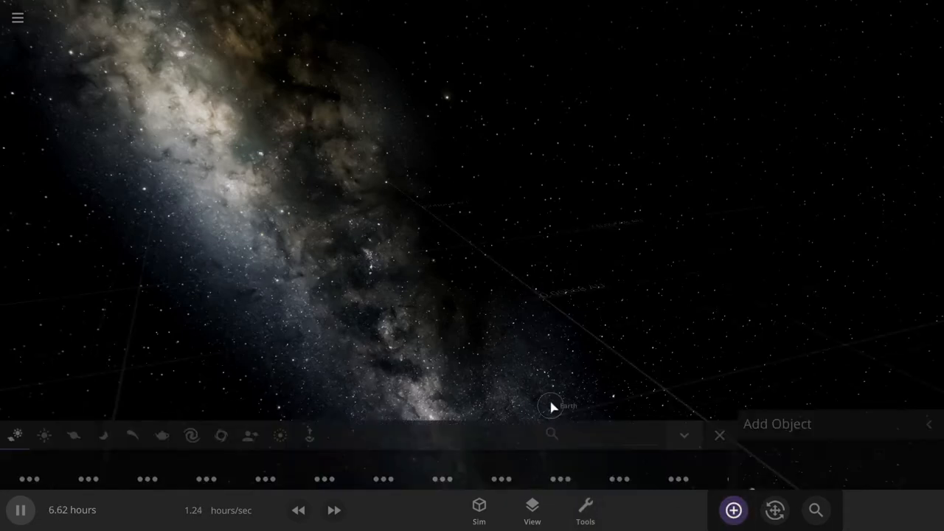
# Place an Earth from the Planets catalogue, browse Asteroids and Moons, then close the catalogue
pyautogui.click(74, 390)
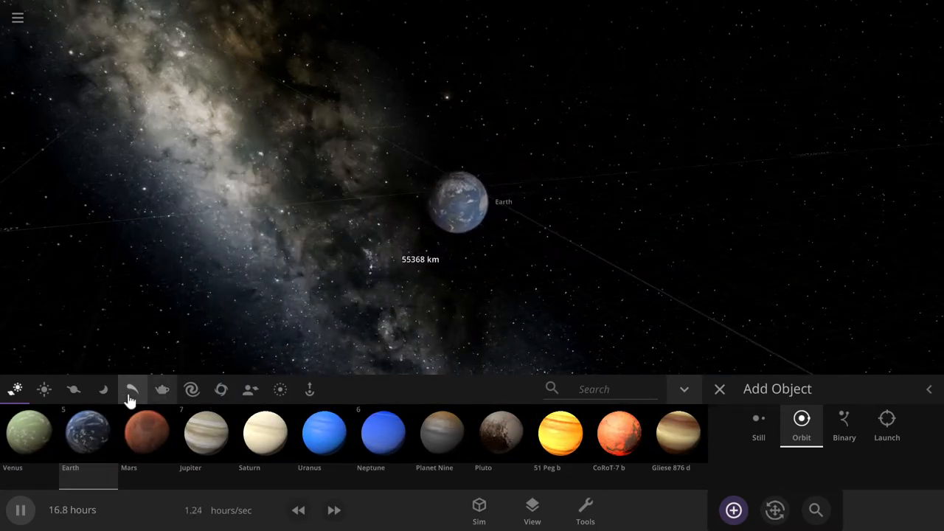
pyautogui.click(133, 390)
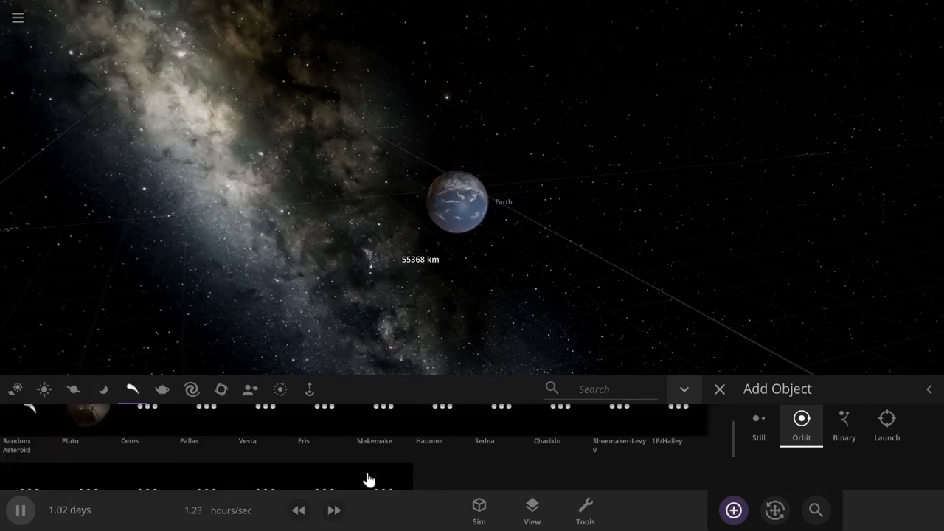
pyautogui.click(103, 389)
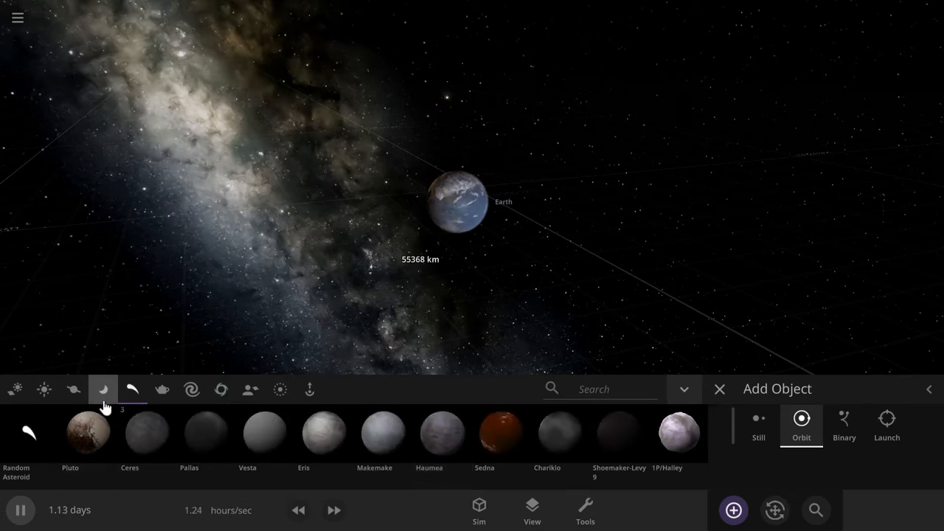
pyautogui.click(103, 390)
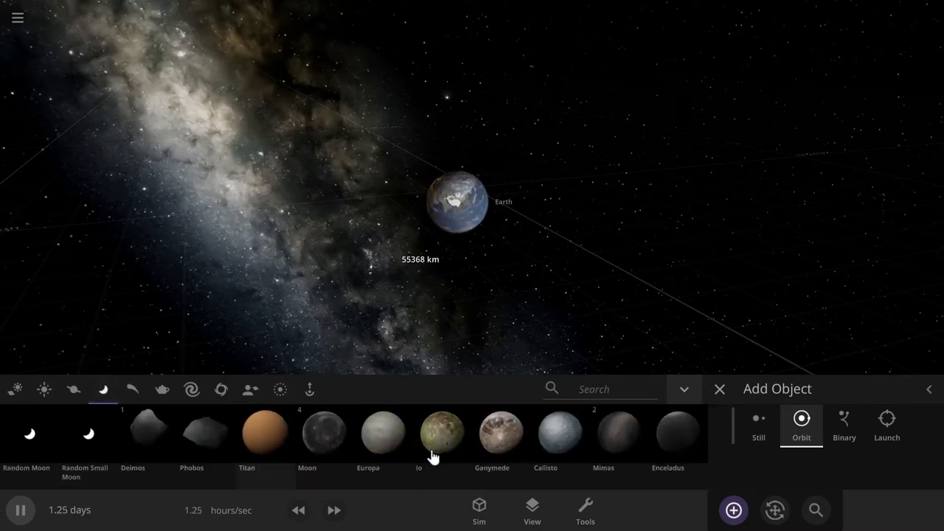
pyautogui.click(323, 434)
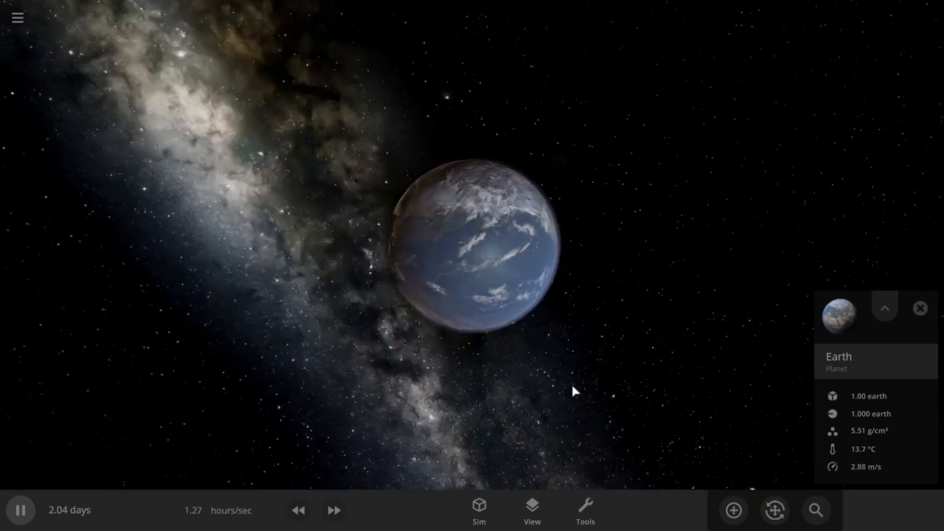
# Choose the material sprayer tool and switch the sprayed material to Iron
pyautogui.click(584, 508)
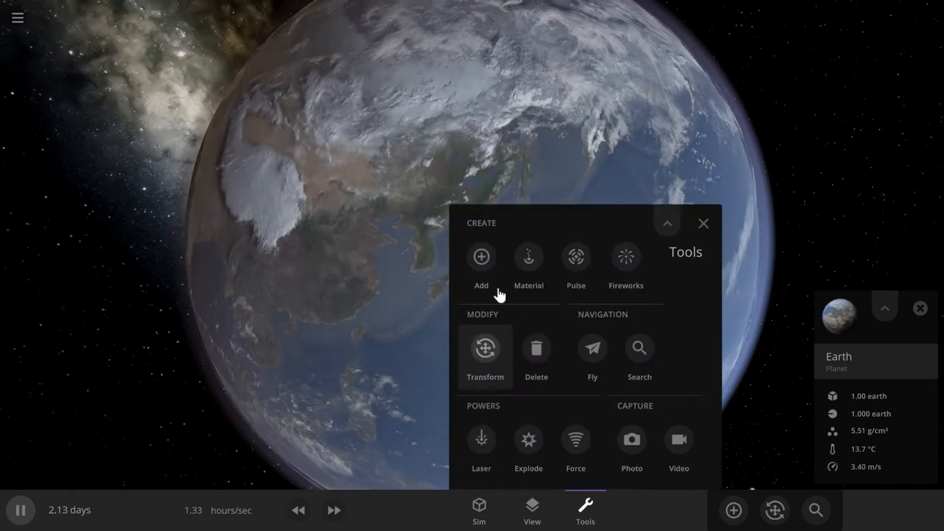
pyautogui.click(528, 256)
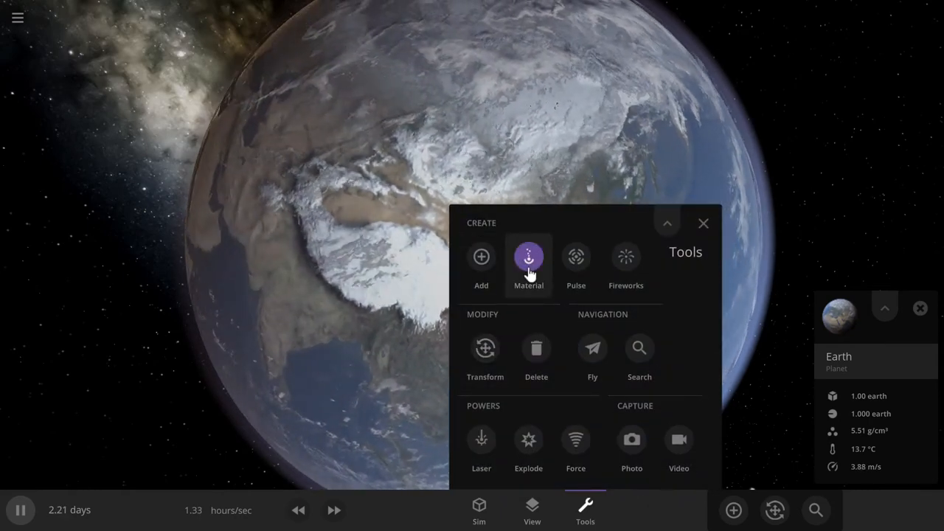
pyautogui.click(528, 262)
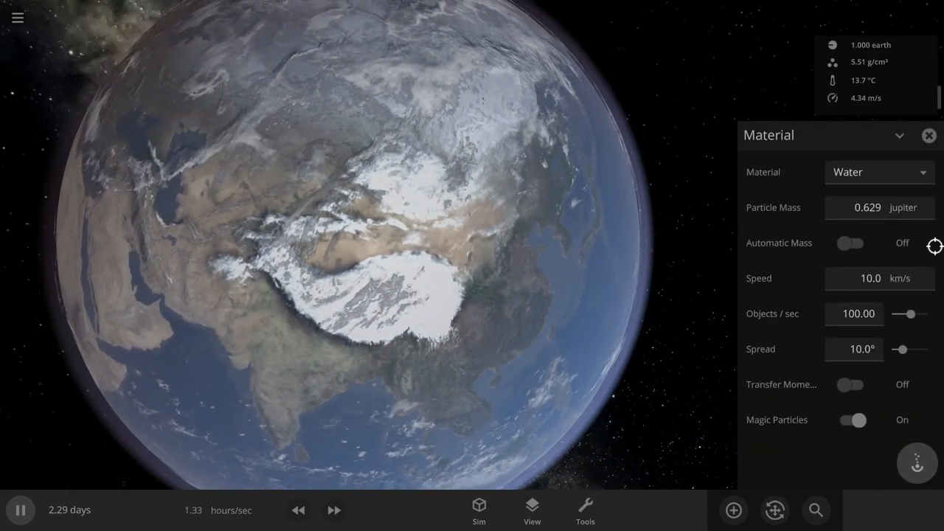
pyautogui.click(879, 171)
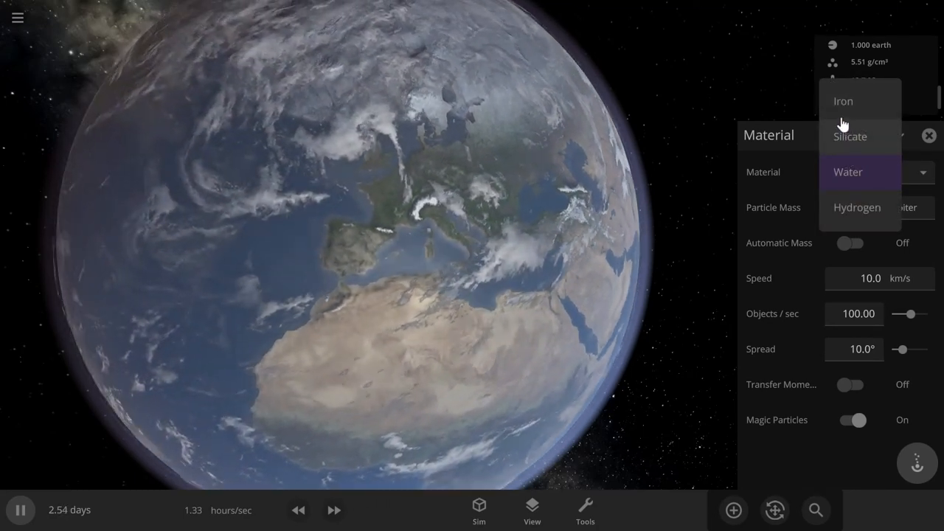
pyautogui.click(843, 100)
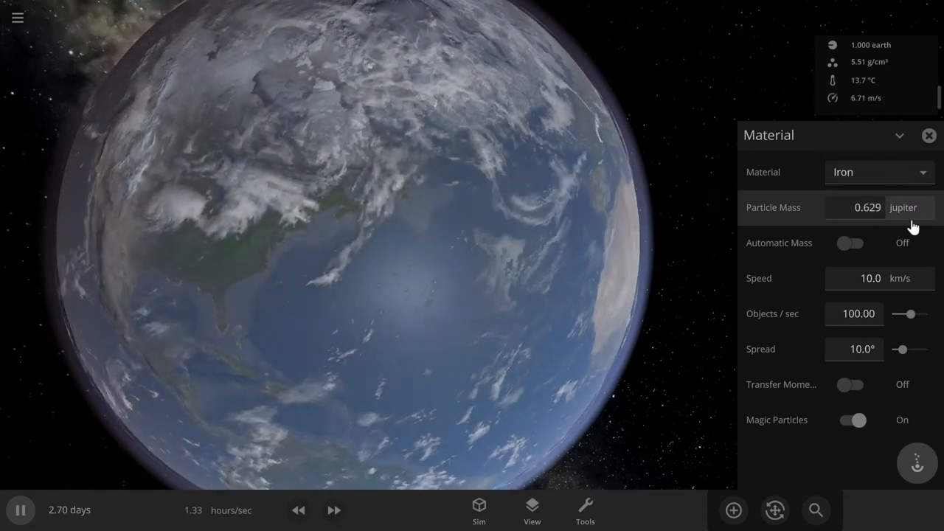
# Show the iron particle mass in kilograms and enter 20.0
pyautogui.click(902, 207)
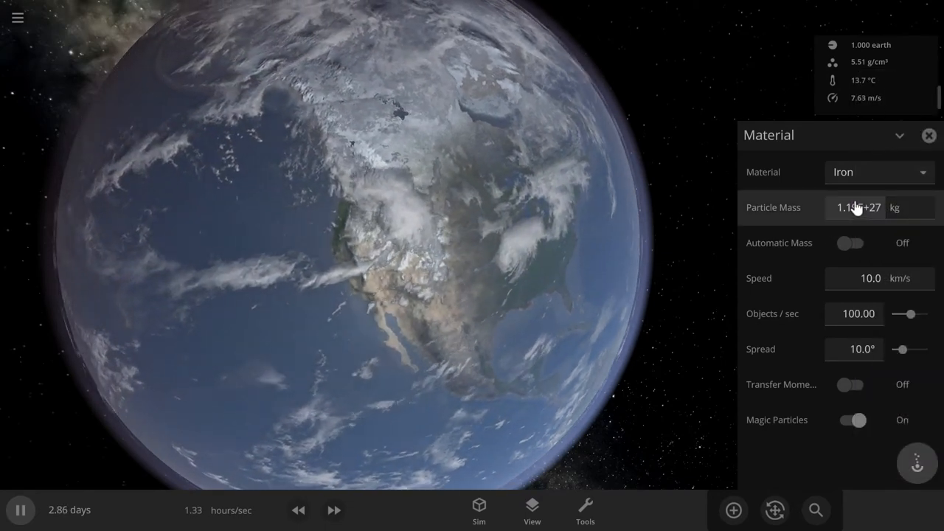
pyautogui.click(855, 206)
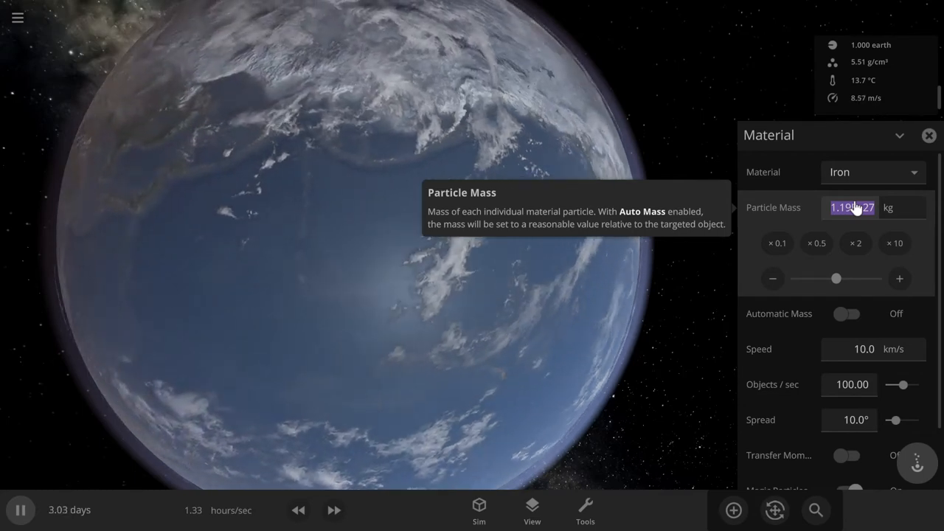
pyautogui.write('20.0')
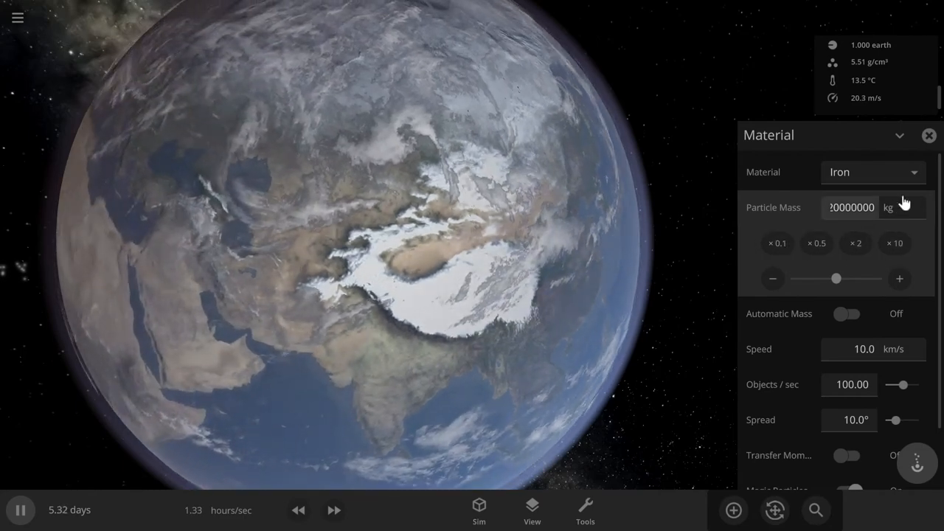
# Scale the iron particle mass ×2 and express it in Moon masses
pyautogui.click(888, 206)
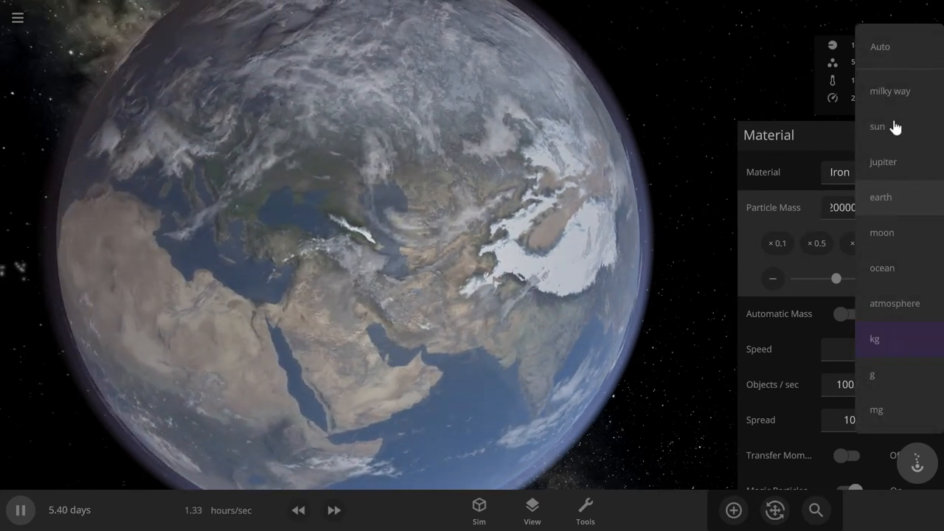
pyautogui.moveTo(899, 268)
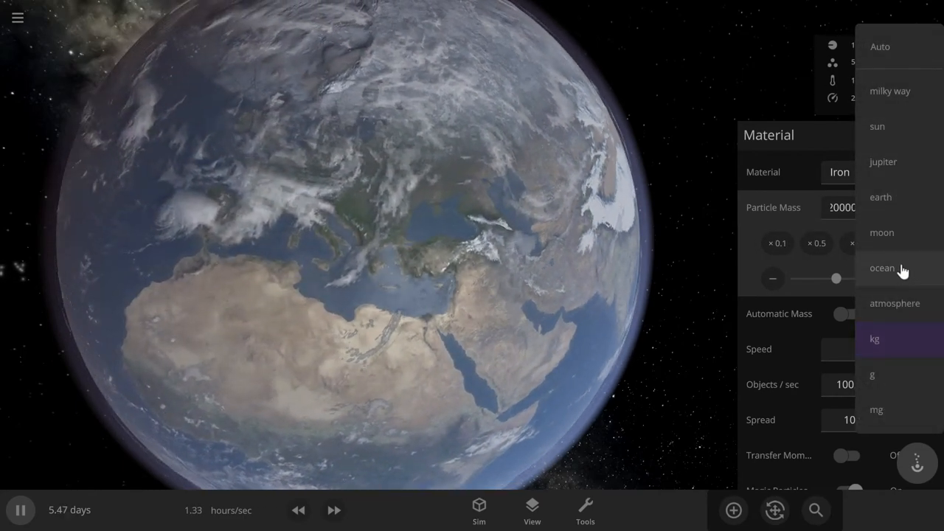
pyautogui.click(875, 338)
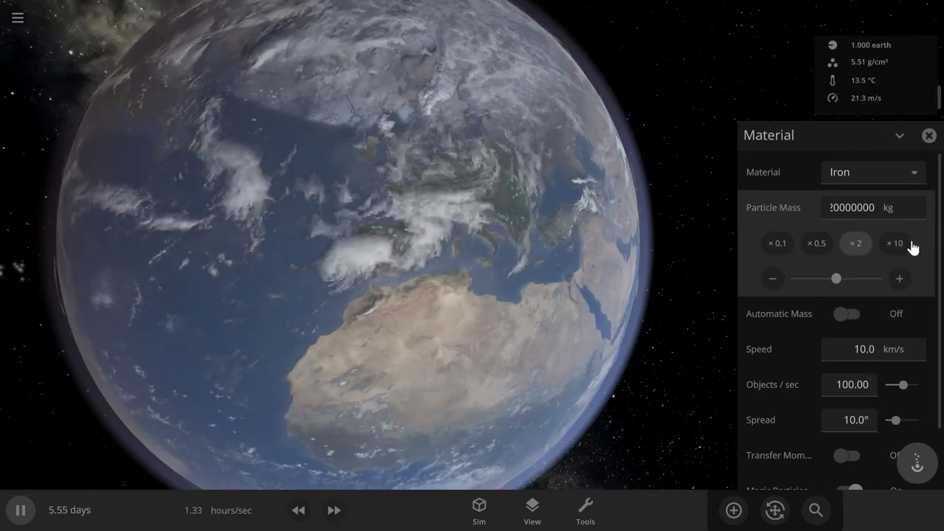
pyautogui.click(893, 242)
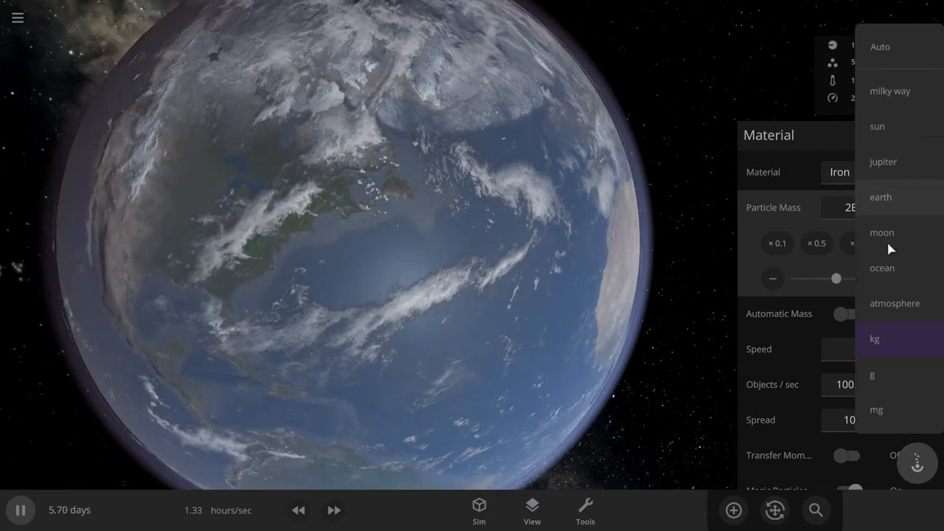
pyautogui.click(882, 231)
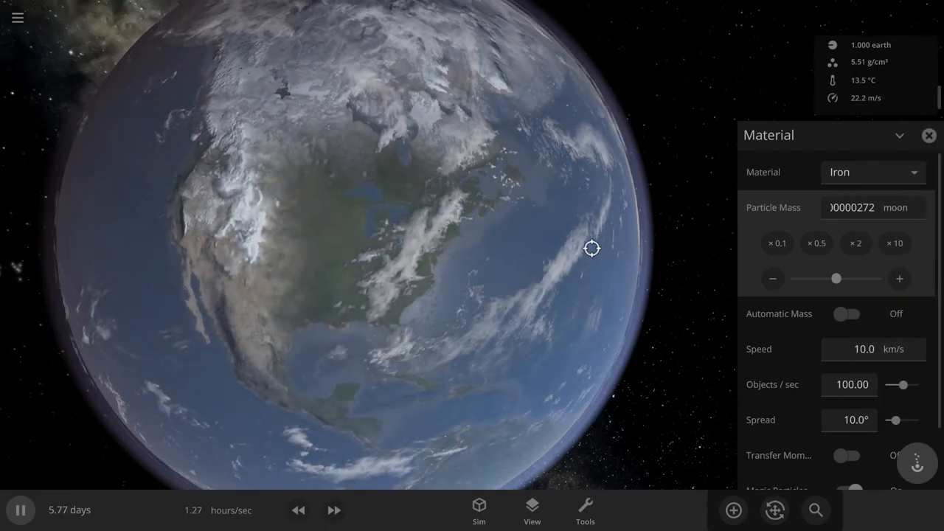
pyautogui.click(852, 206)
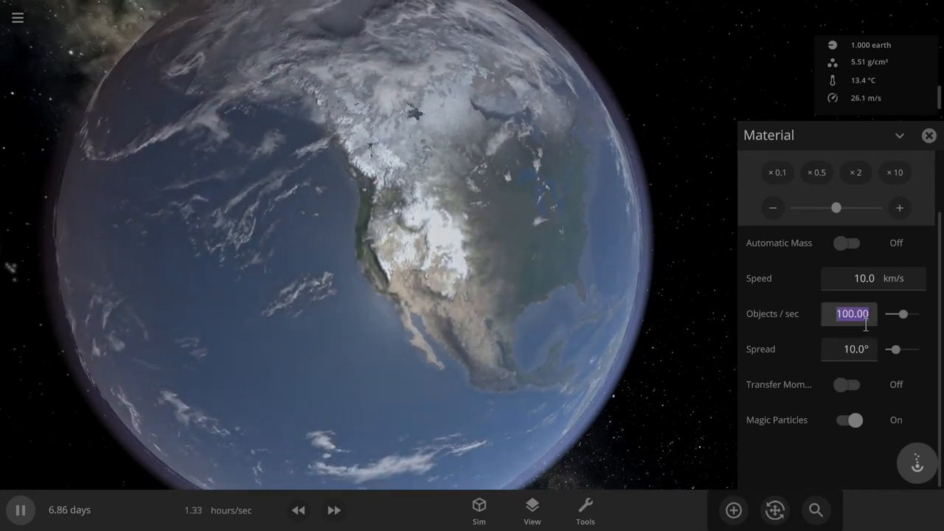
# Set emission to 10 objects per second and select Earth to view its molten 1.73-Earth-mass state
pyautogui.write('10.00')
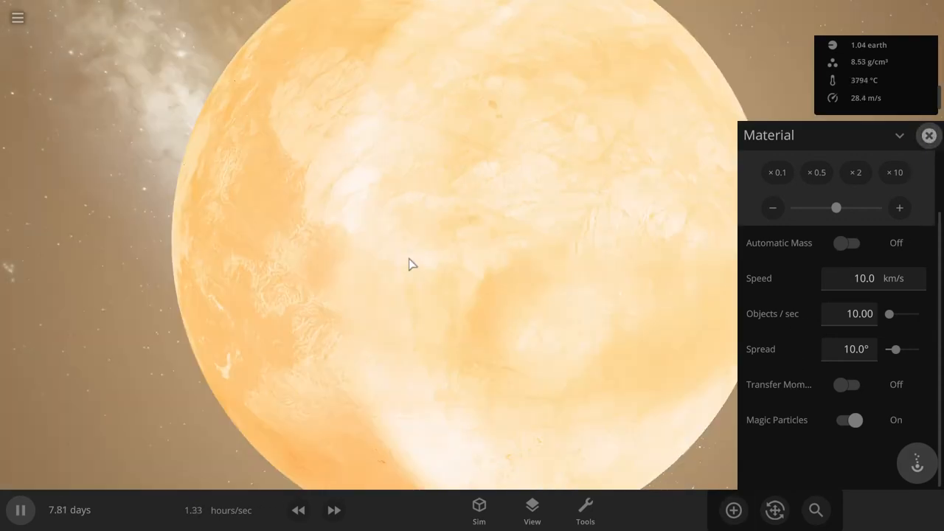
pyautogui.click(929, 136)
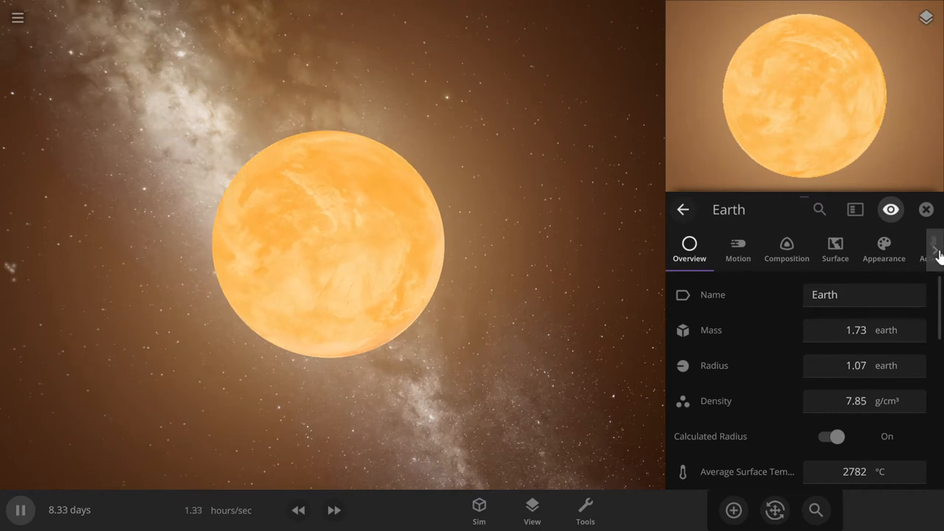
# Reset Earth's average surface temperature to about 20 °C and return to its overview
pyautogui.click(935, 249)
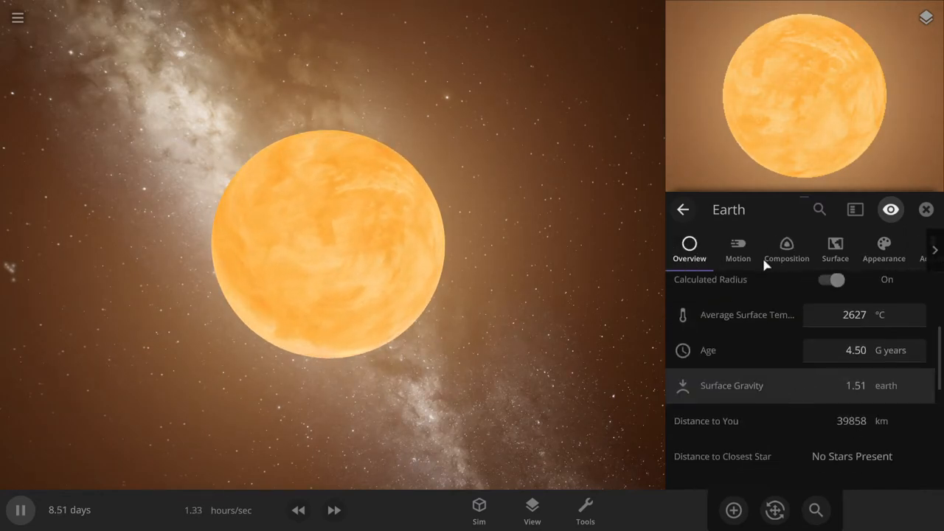
pyautogui.click(835, 248)
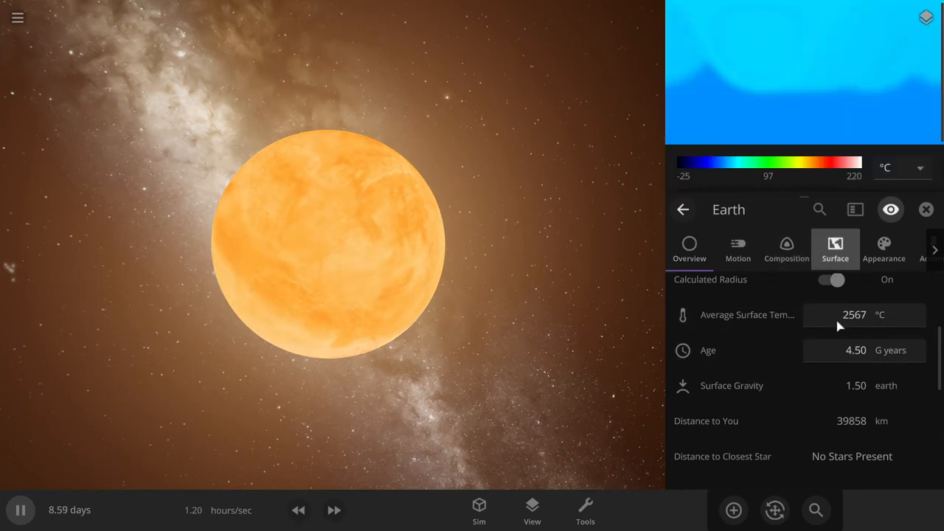
pyautogui.click(854, 315)
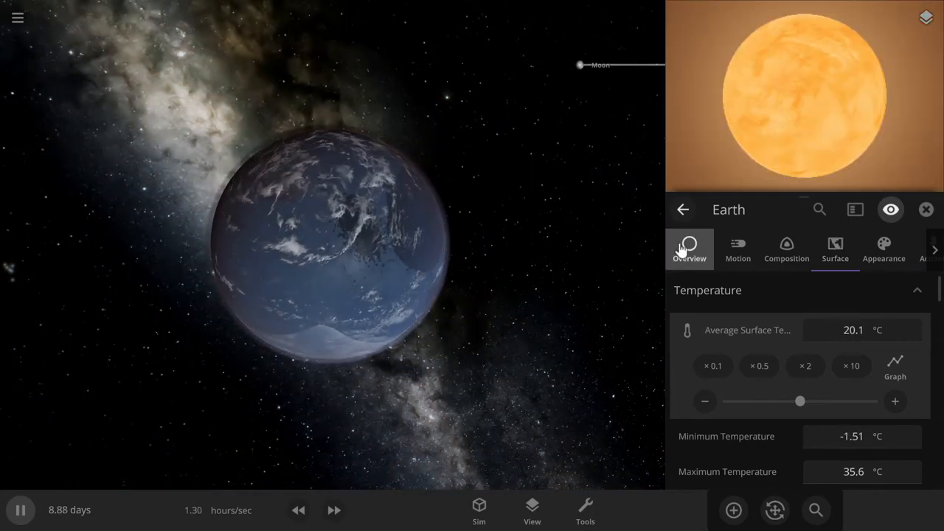
pyautogui.click(689, 250)
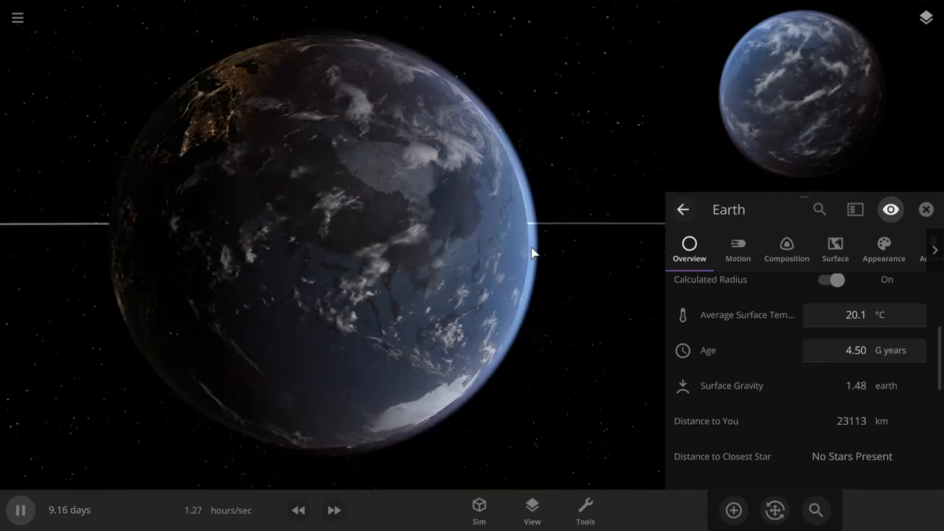
pyautogui.scroll(-3)
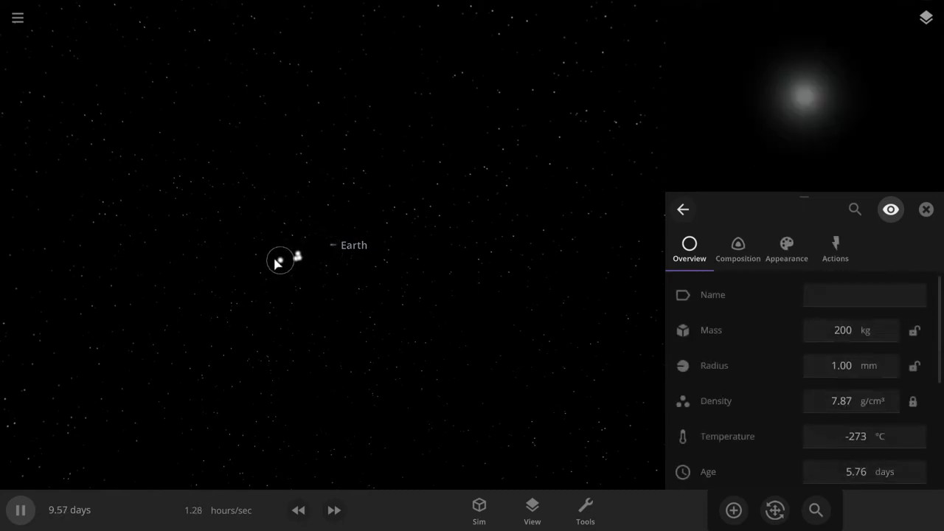
# Select Earth again to show its properties
pyautogui.click(864, 295)
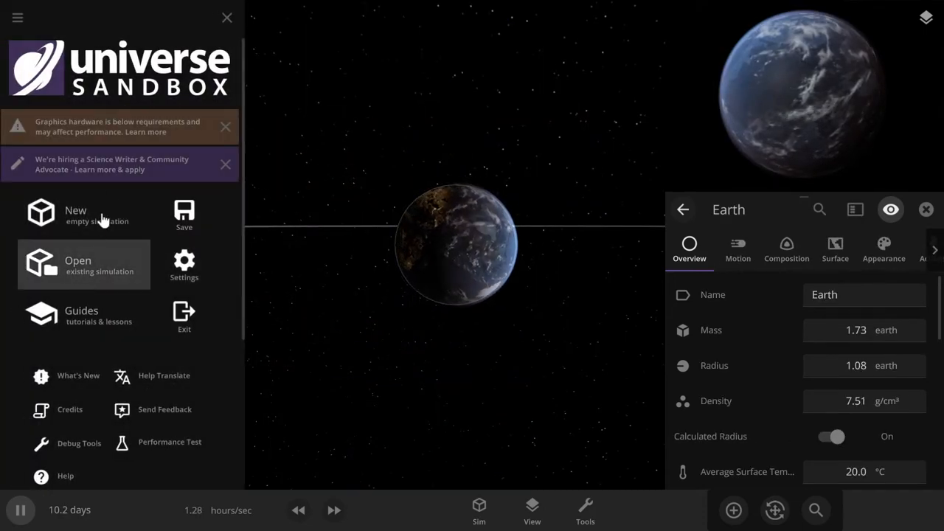
# Browse the saved simulations and load Milky Way & Andromeda Galaxy Collision
pyautogui.click(77, 264)
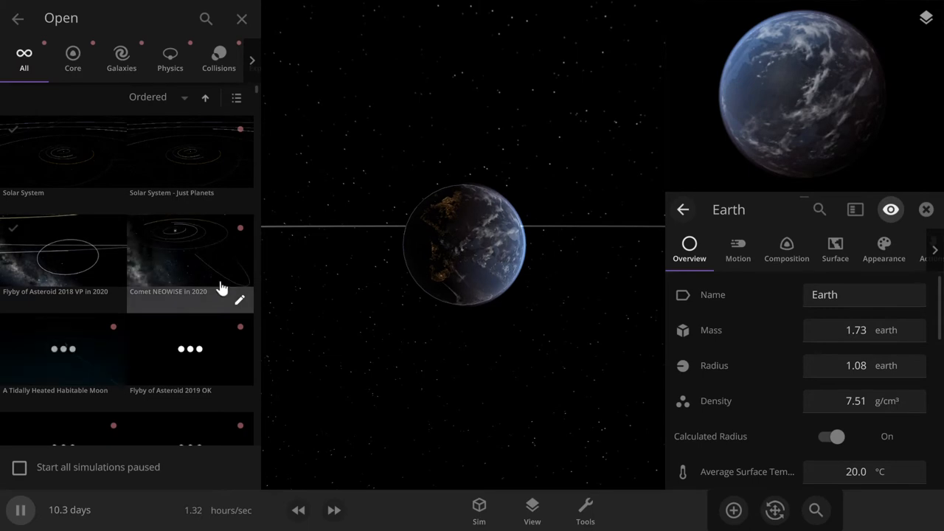
pyautogui.scroll(-3)
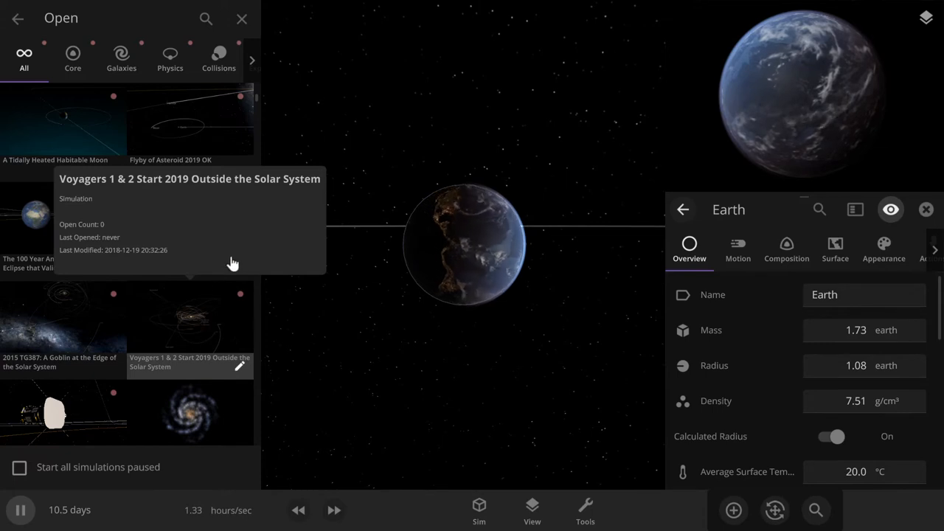
pyautogui.scroll(-3)
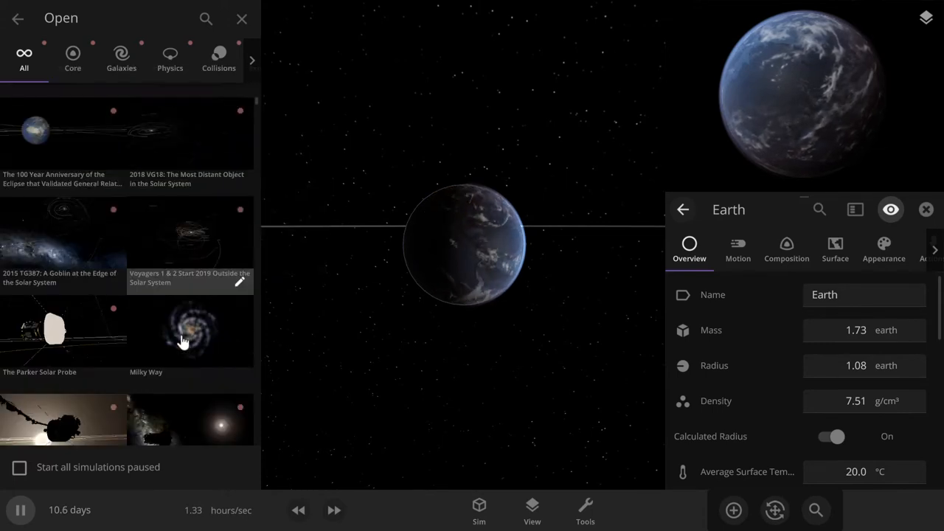
pyautogui.scroll(-3)
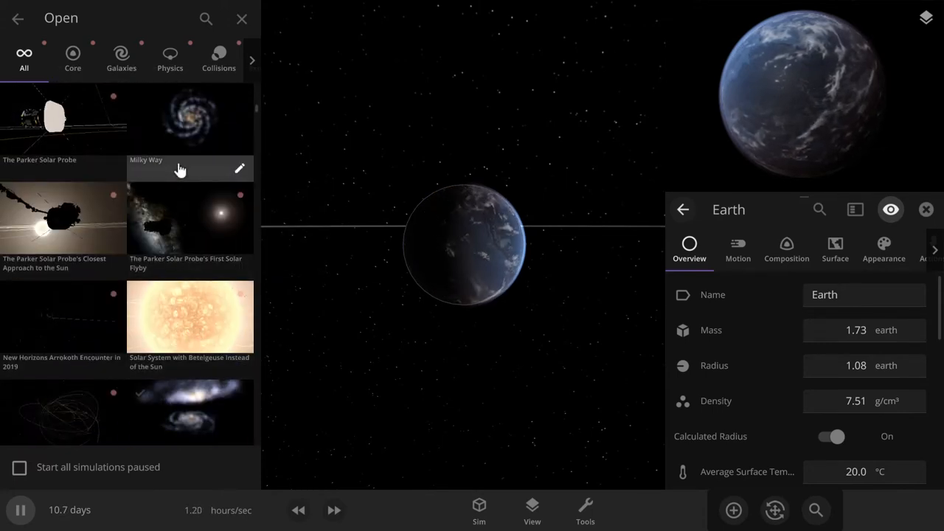
pyautogui.scroll(-3)
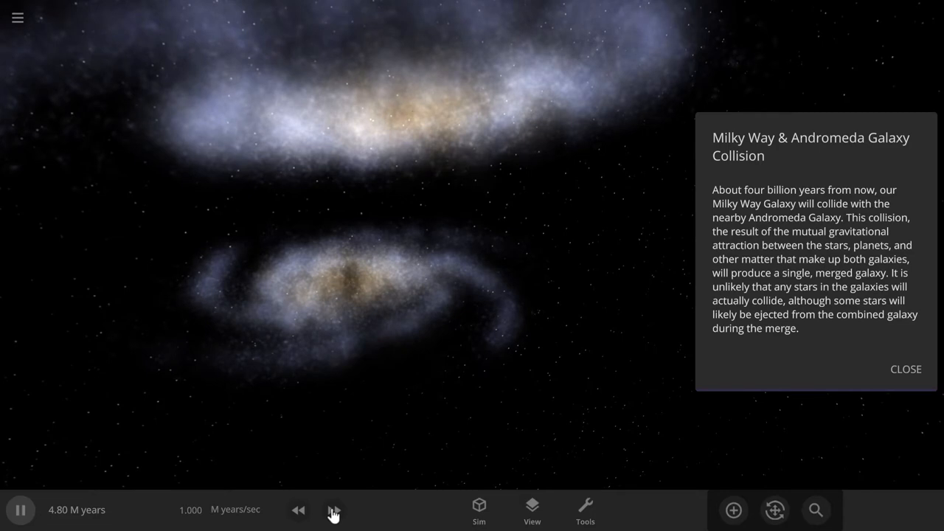
# Speed time up twice so the galaxies merge, then dismiss the description
pyautogui.click(334, 510)
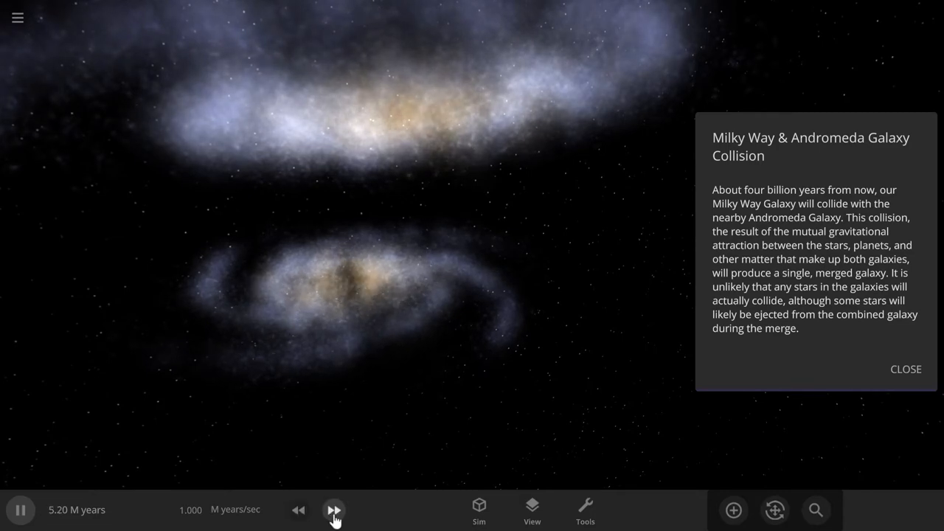
pyautogui.click(334, 510)
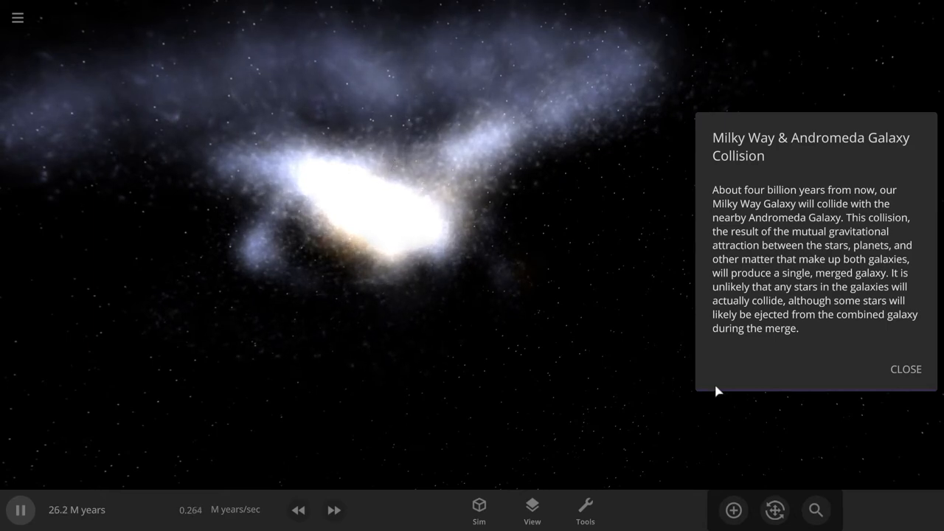
pyautogui.moveTo(914, 382)
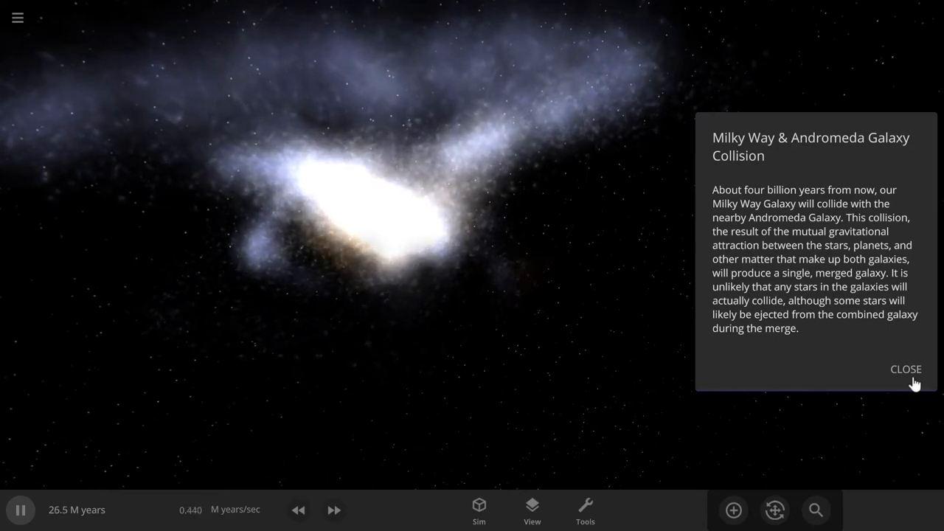
pyautogui.click(906, 369)
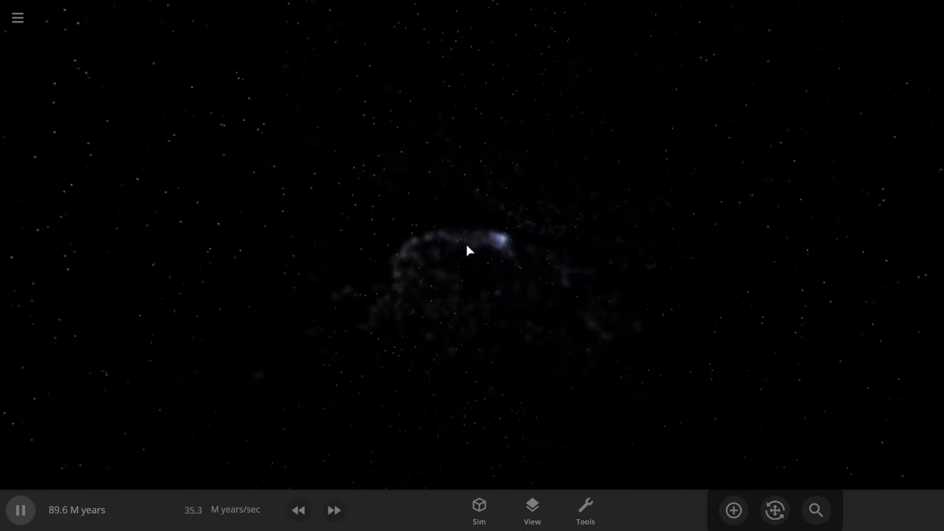
# Bring up the main menu to reopen the list of saved simulations
pyautogui.click(18, 18)
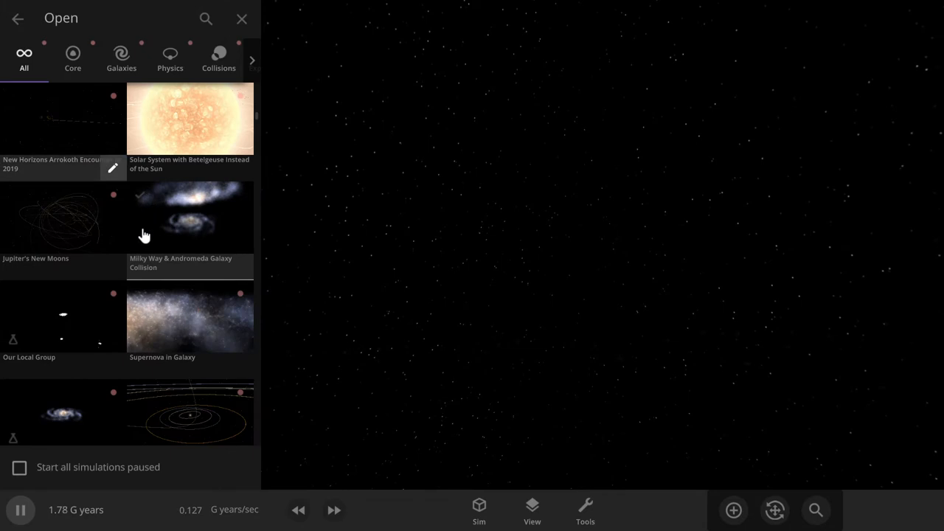
pyautogui.moveTo(206, 146)
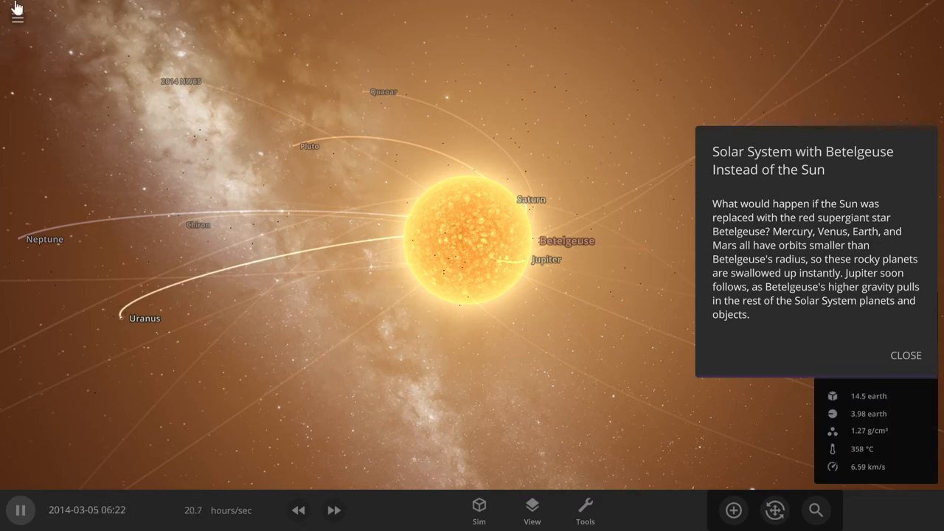
# Browse the simulation list and load Where in Space is the Tesla Roadster
pyautogui.click(18, 17)
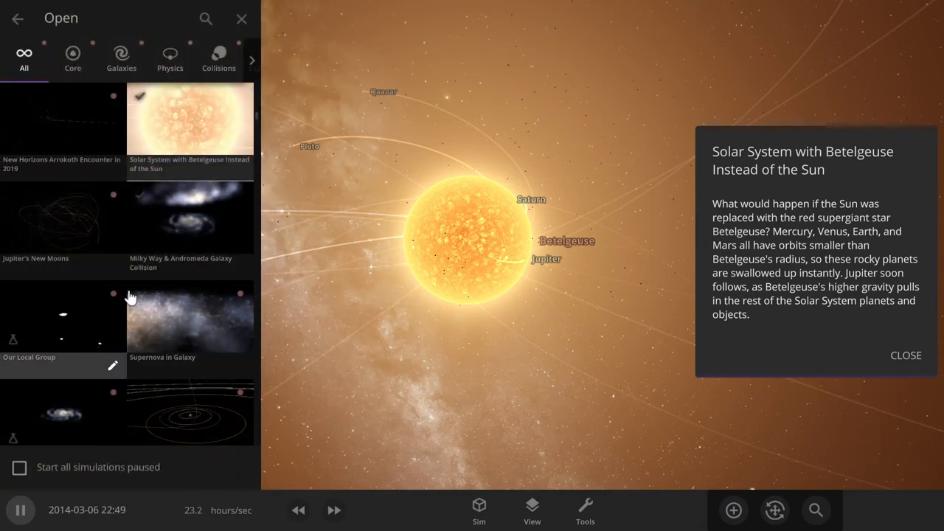
pyautogui.scroll(-3)
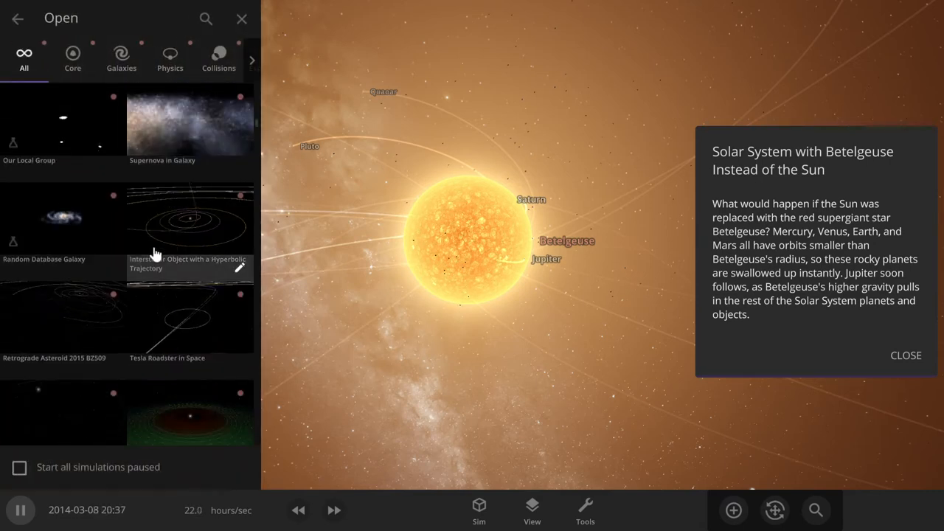
pyautogui.moveTo(101, 337)
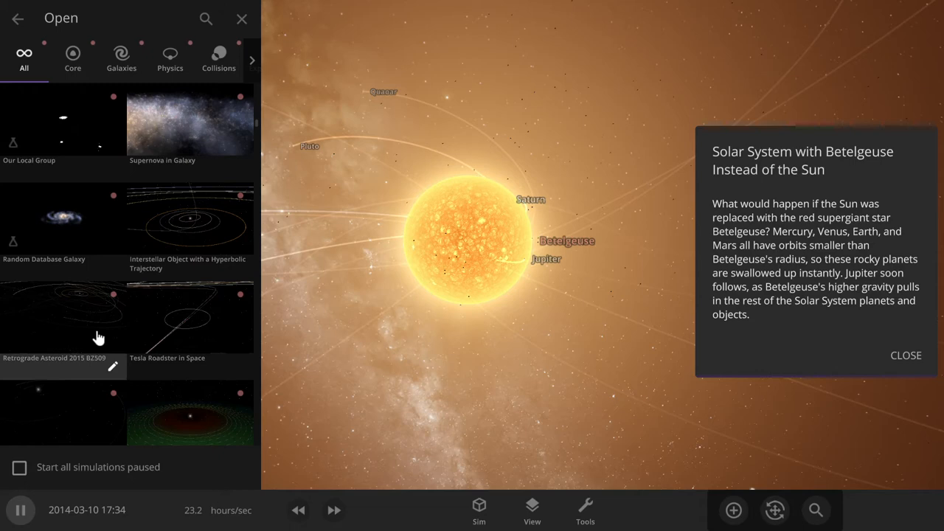
pyautogui.scroll(-3)
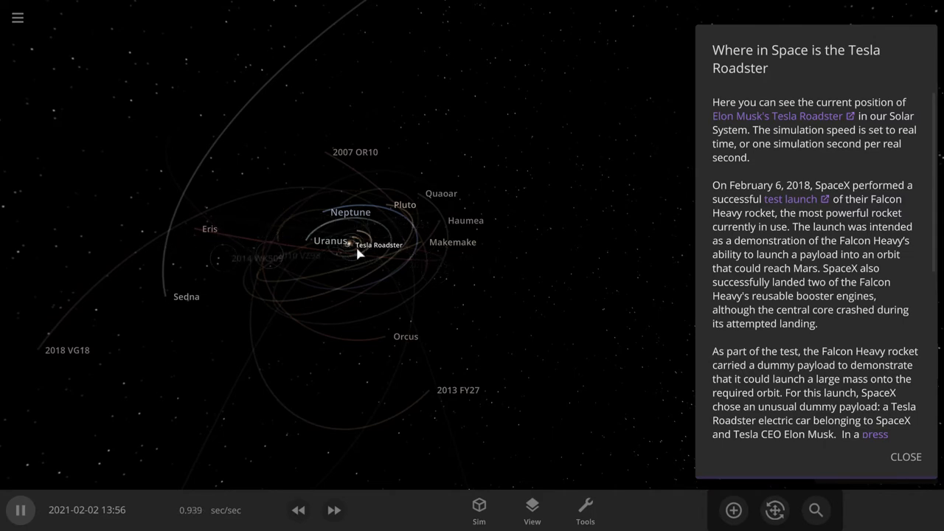
pyautogui.moveTo(281, 224)
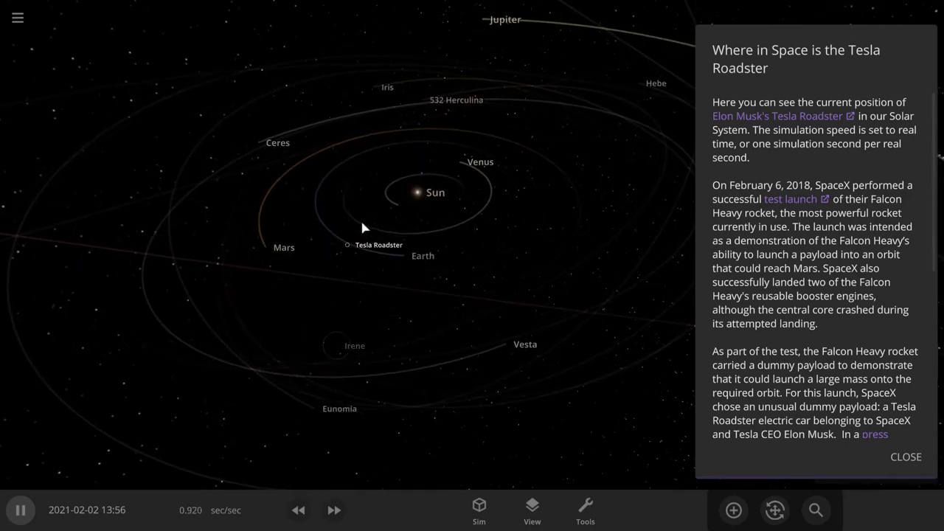
pyautogui.moveTo(433, 276)
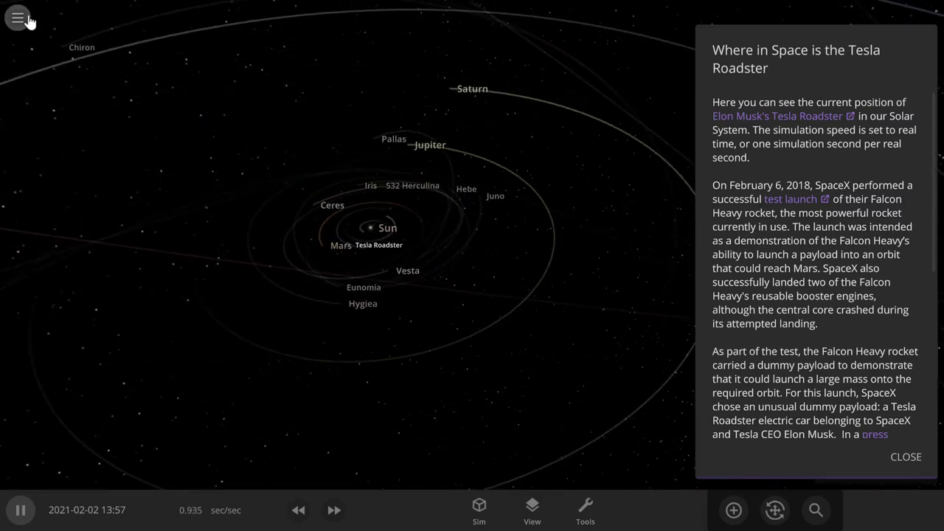
# Load the Planets between the Earth & Moon simulation from the list
pyautogui.click(17, 18)
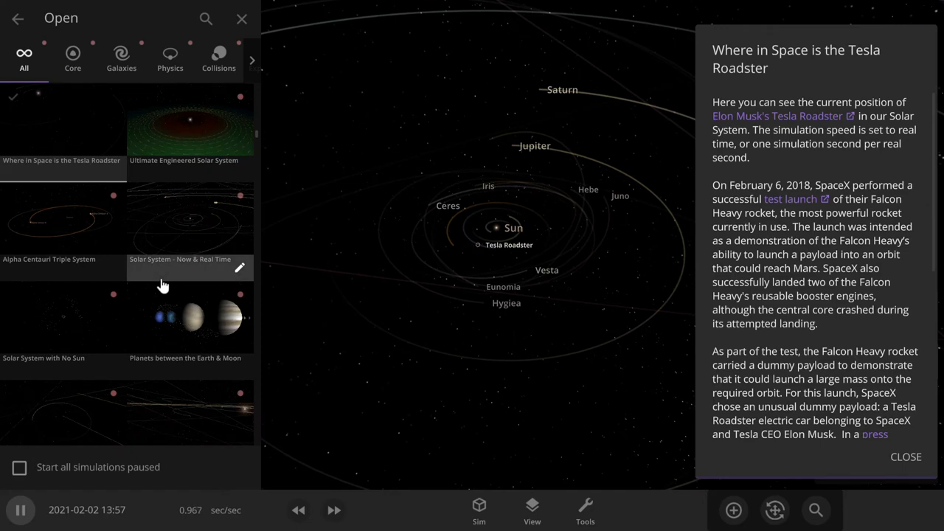
pyautogui.moveTo(153, 312)
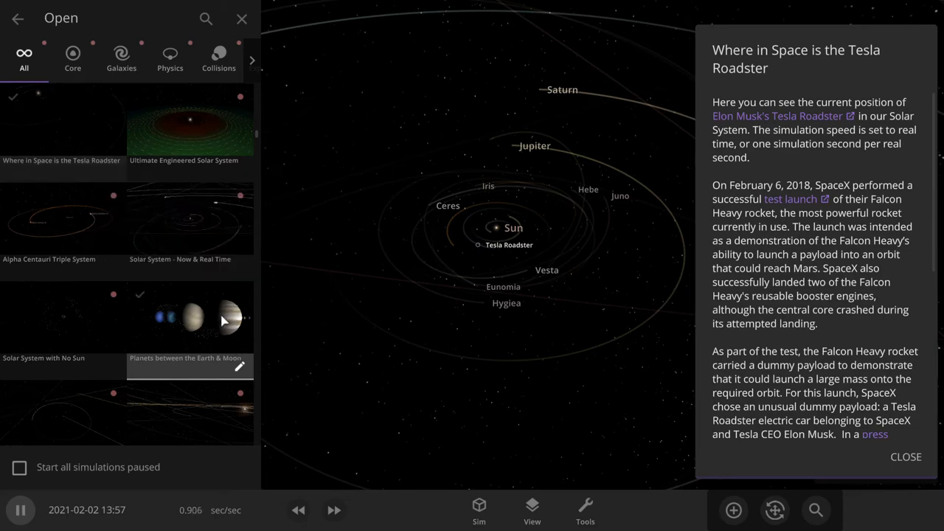
pyautogui.click(242, 18)
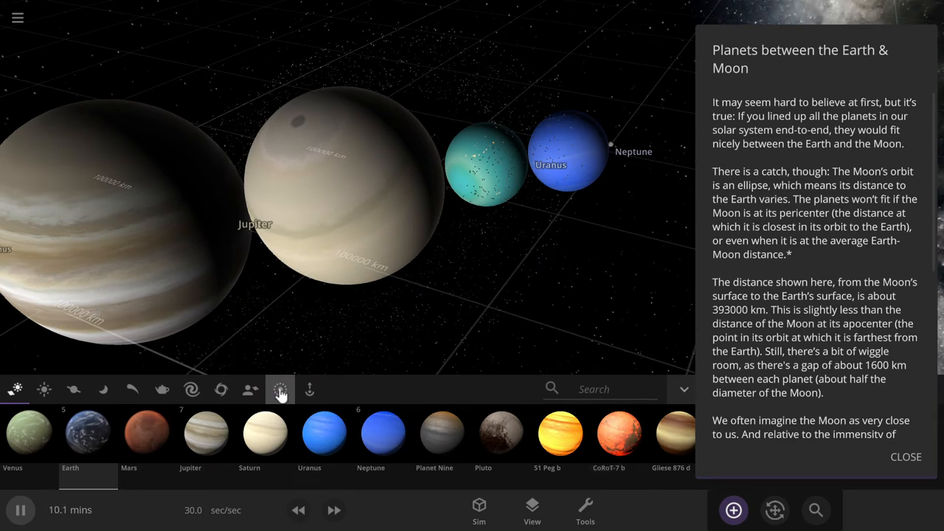
# Browse the Rings category, then switch to another addable-object category in Orbit mode
pyautogui.click(278, 389)
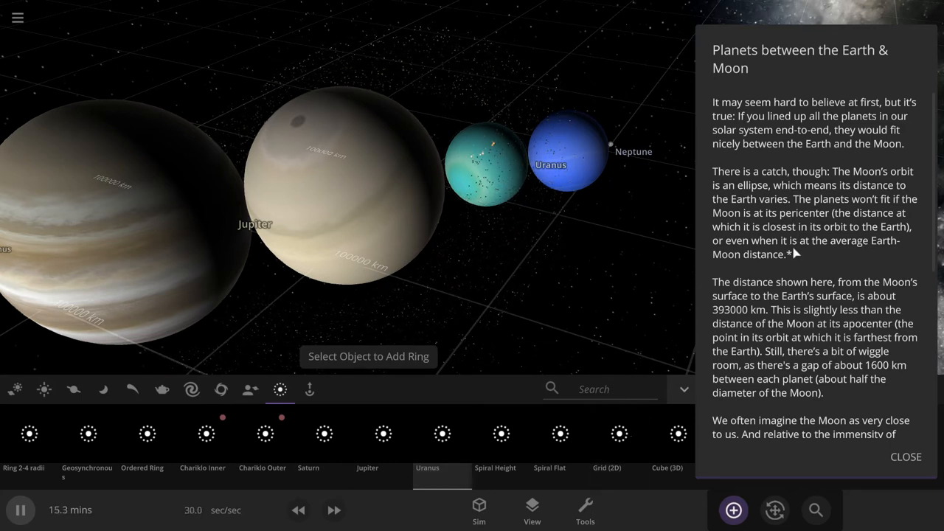
pyautogui.click(732, 510)
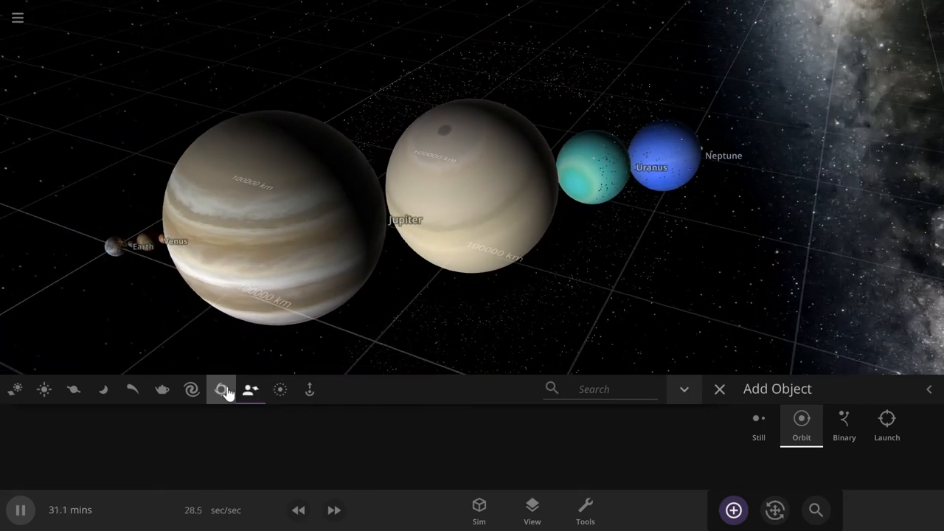
# Show the black holes available to add beside Jupiter
pyautogui.click(221, 389)
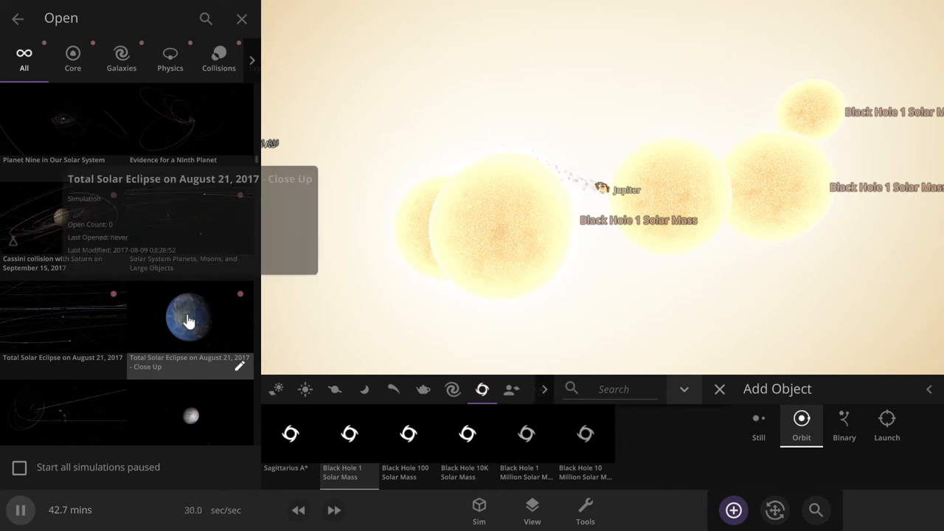
# Search the simulations for 'black', filter to Collisions and find Earth & Earth
pyautogui.scroll(-3)
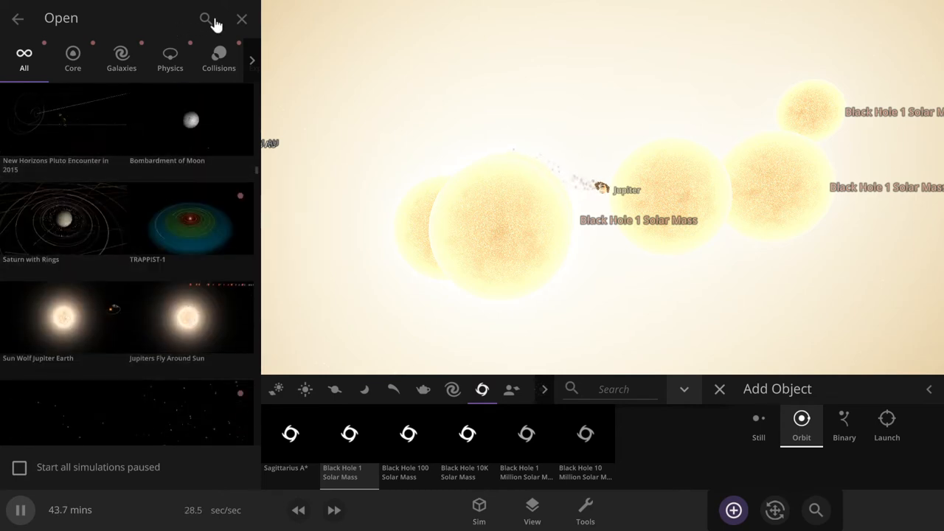
pyautogui.click(206, 18)
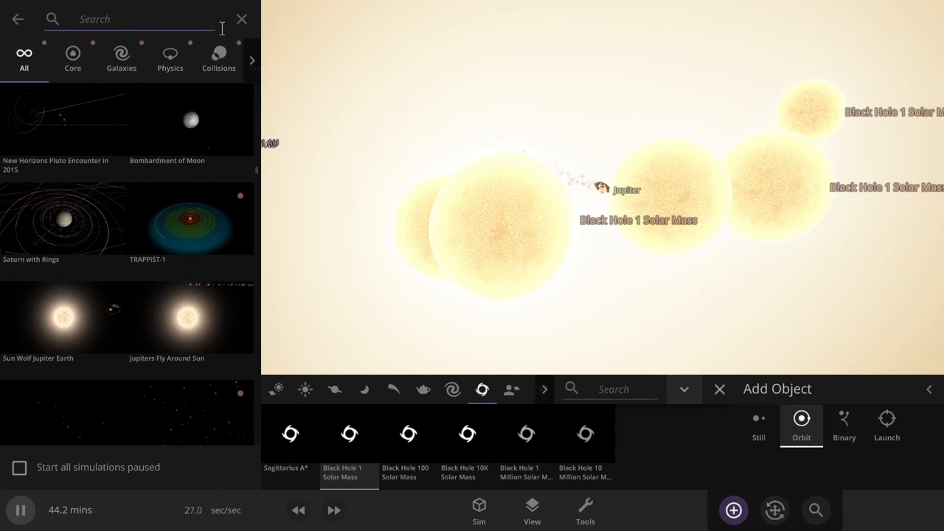
pyautogui.write('black hole')
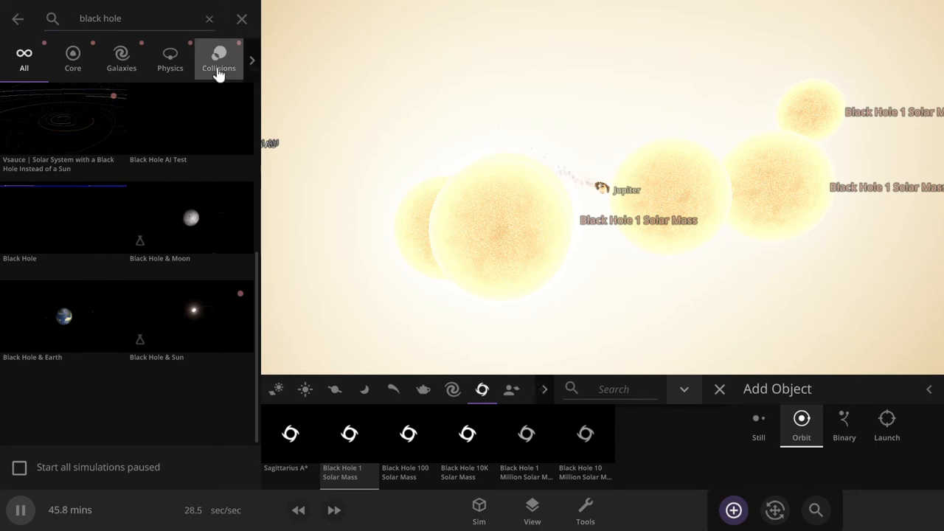
pyautogui.click(121, 58)
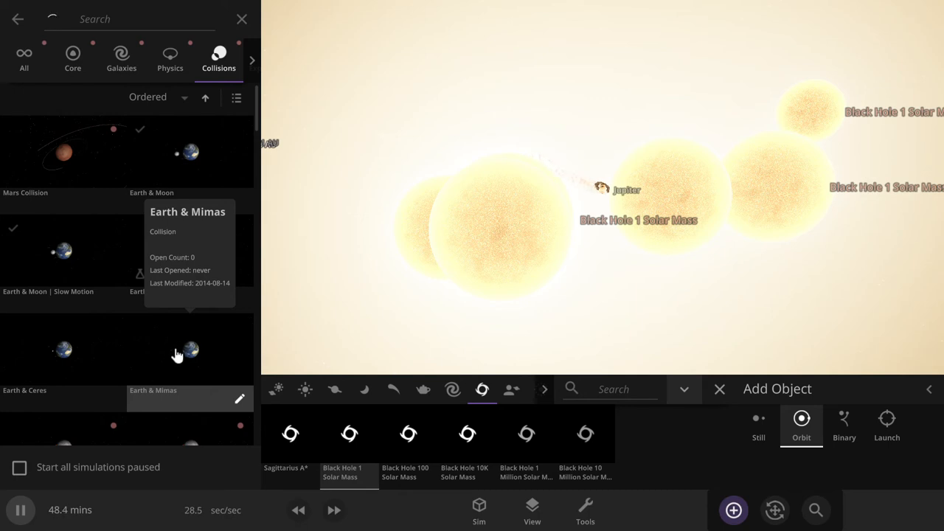
pyautogui.scroll(-3)
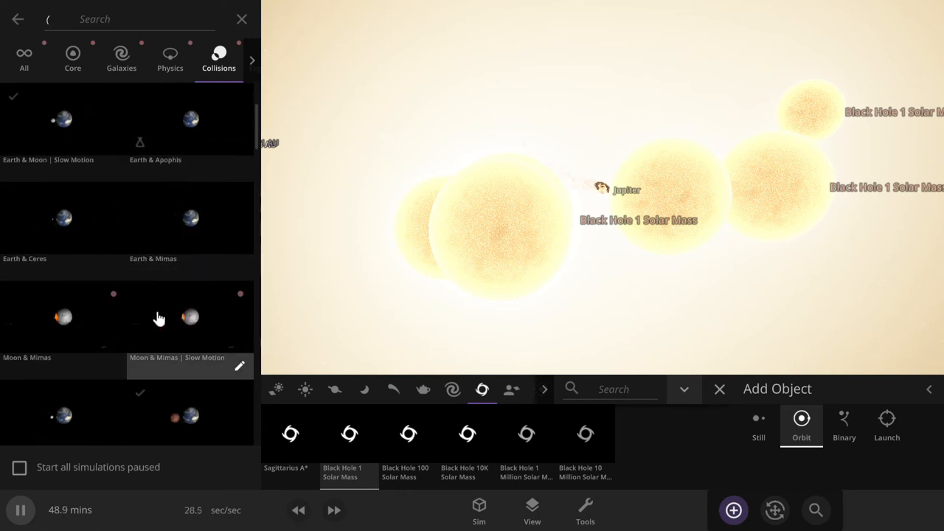
pyautogui.scroll(-3)
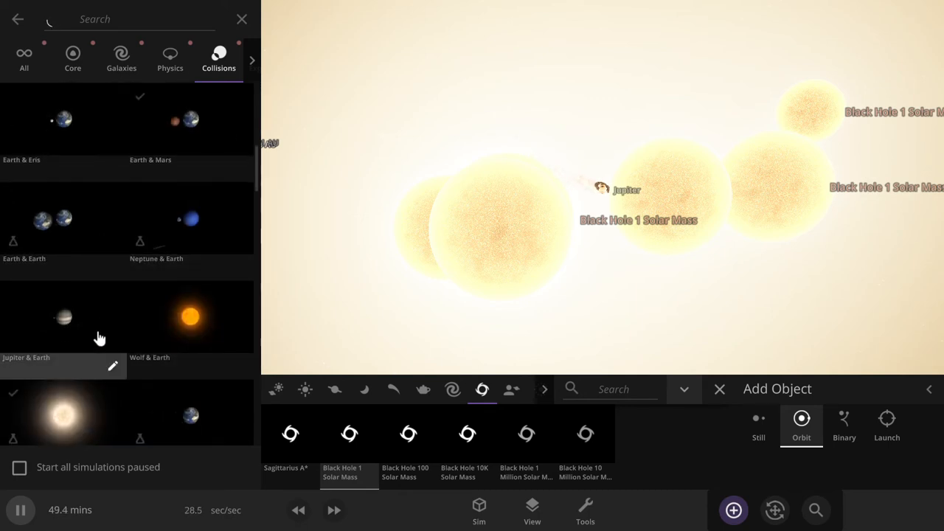
pyautogui.moveTo(111, 205)
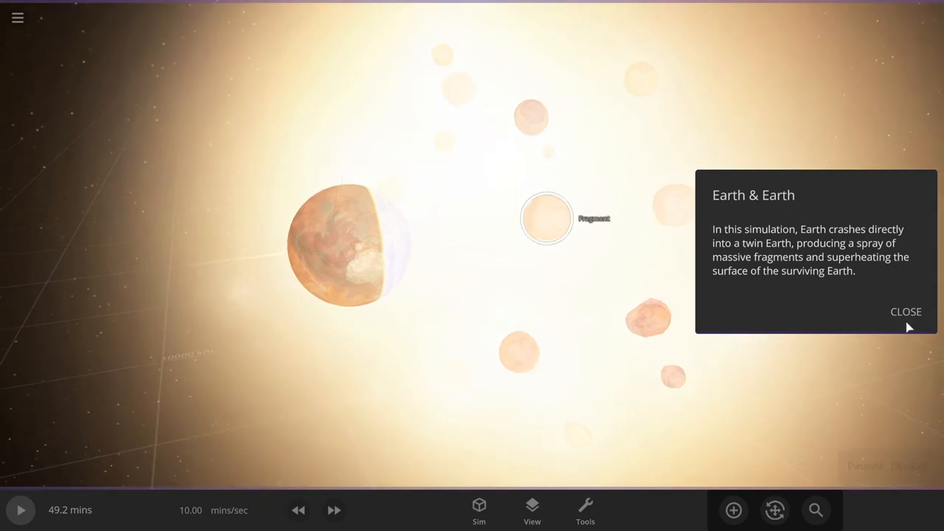
# Dismiss the Earth & Earth description and open a central debris fragment's properties
pyautogui.click(545, 219)
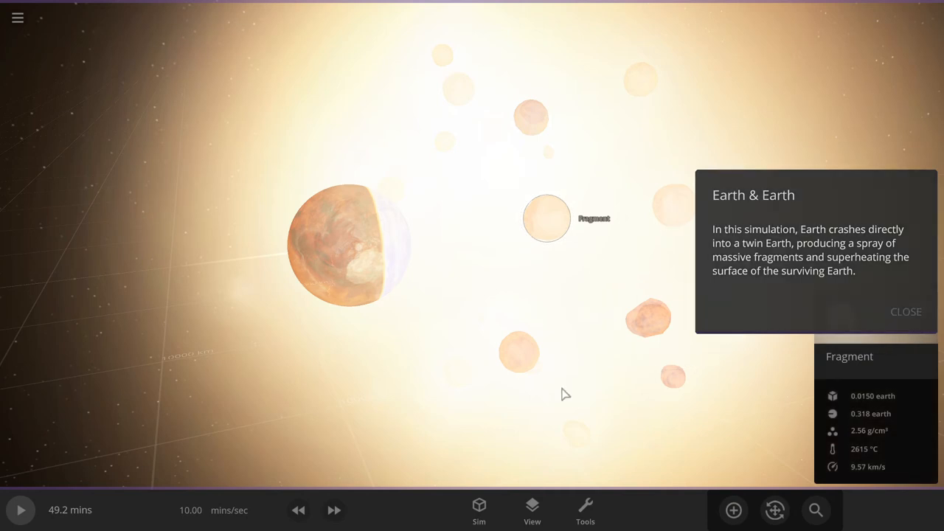
pyautogui.click(905, 312)
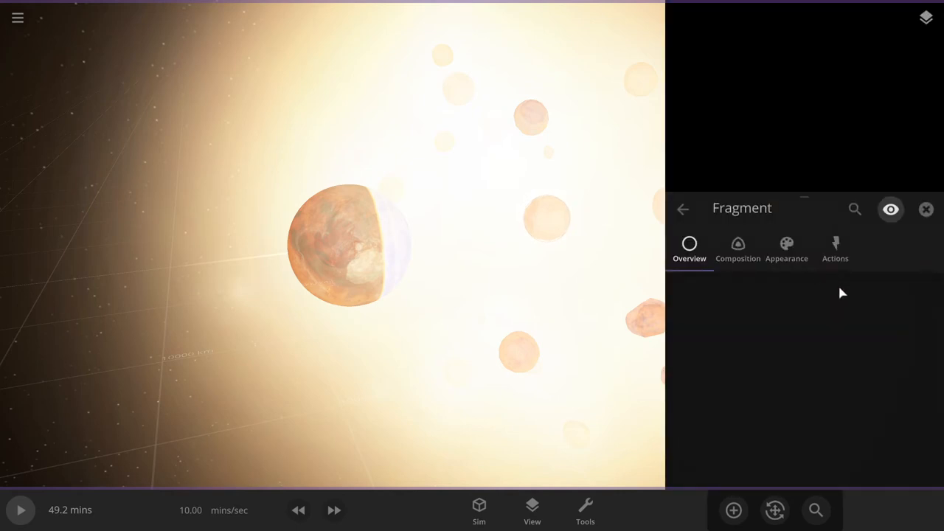
pyautogui.click(926, 209)
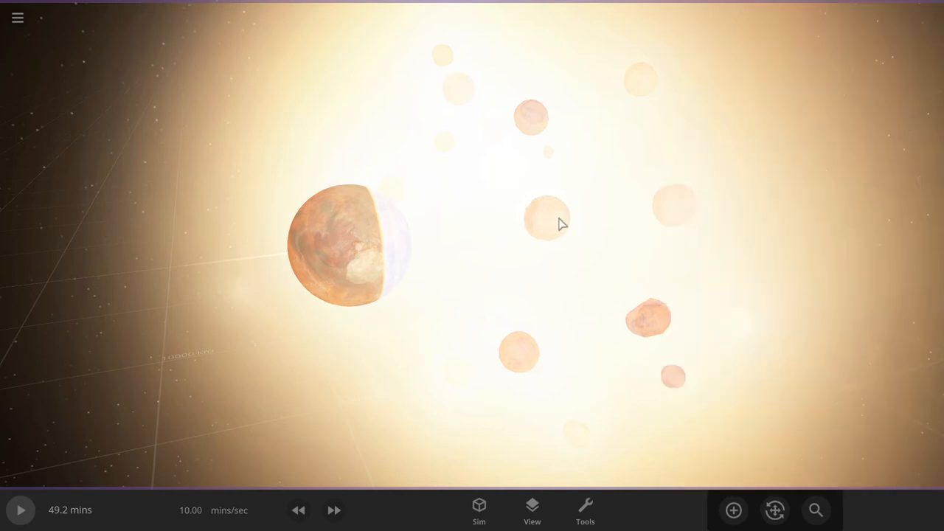
pyautogui.click(545, 218)
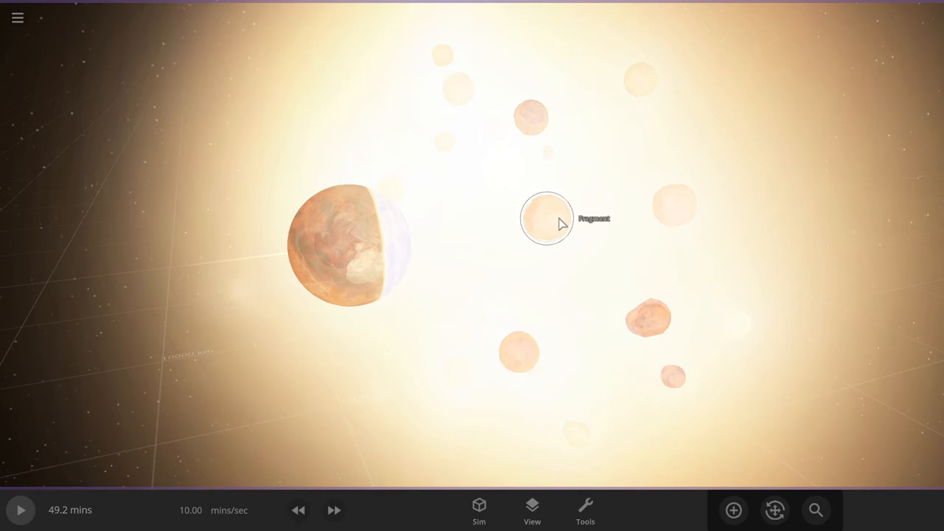
pyautogui.click(546, 219)
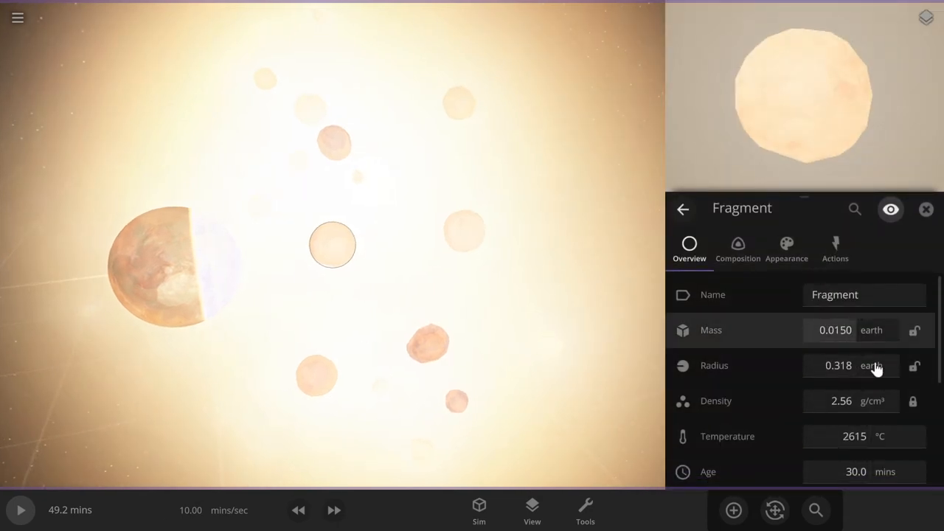
# Show the fragment's radius in another unit and its mass in moon units
pyautogui.click(873, 366)
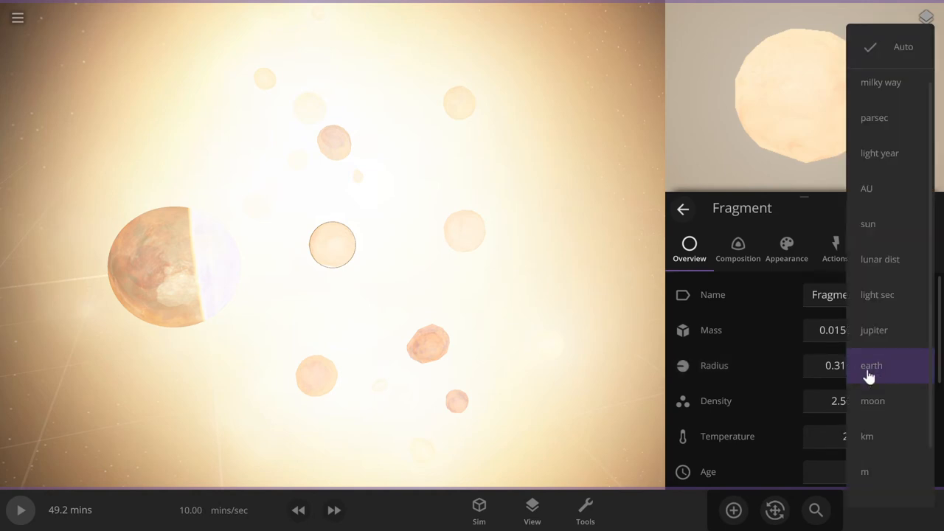
pyautogui.moveTo(894, 410)
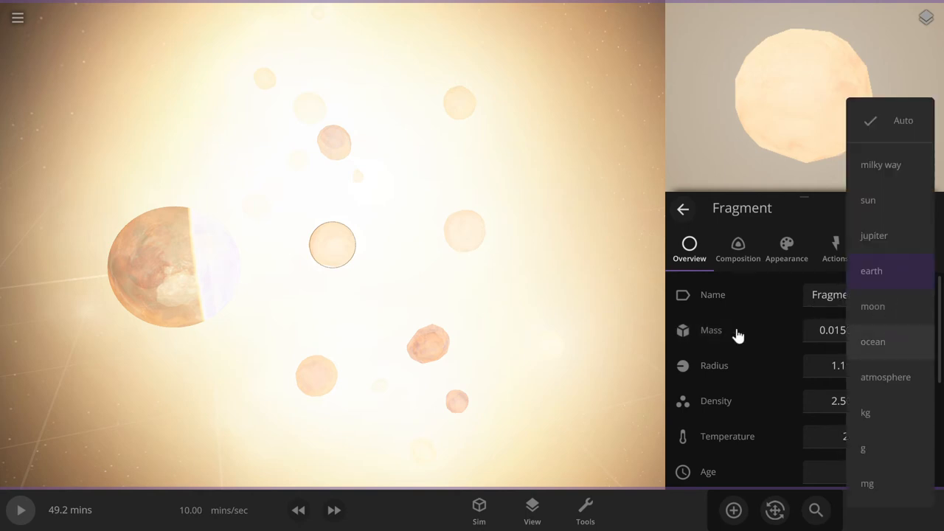
pyautogui.click(873, 305)
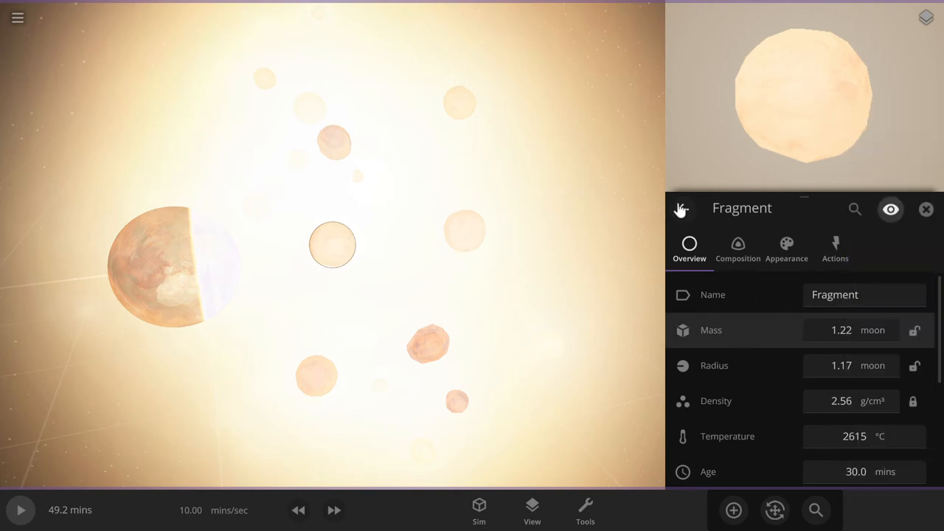
pyautogui.moveTo(681, 210)
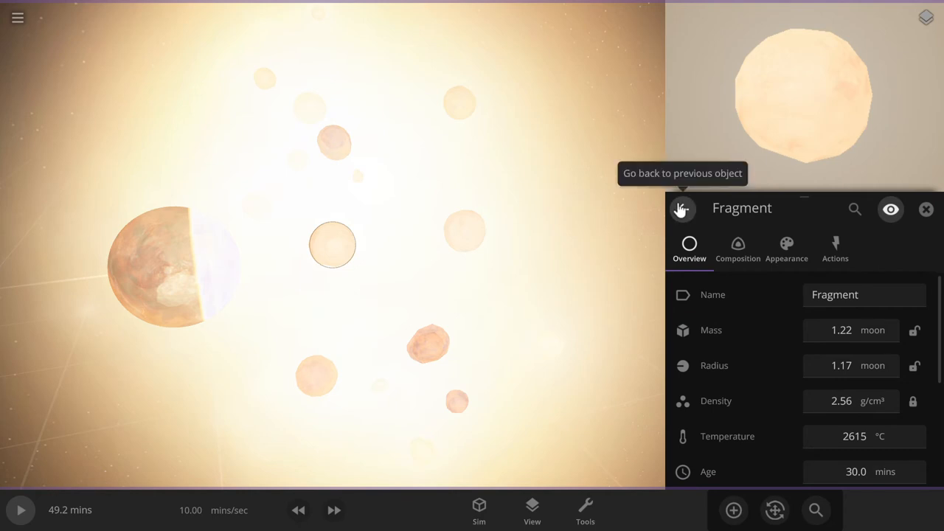
pyautogui.moveTo(590, 204)
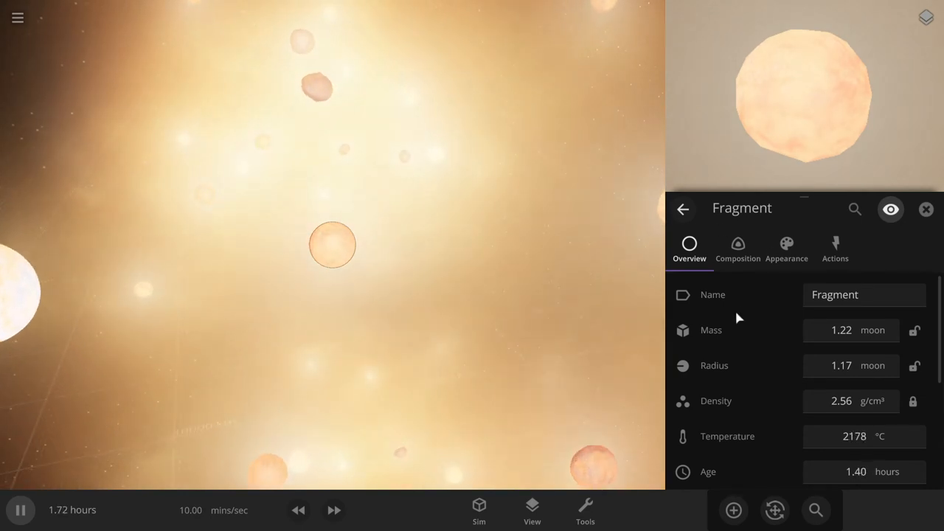
pyautogui.scroll(-3)
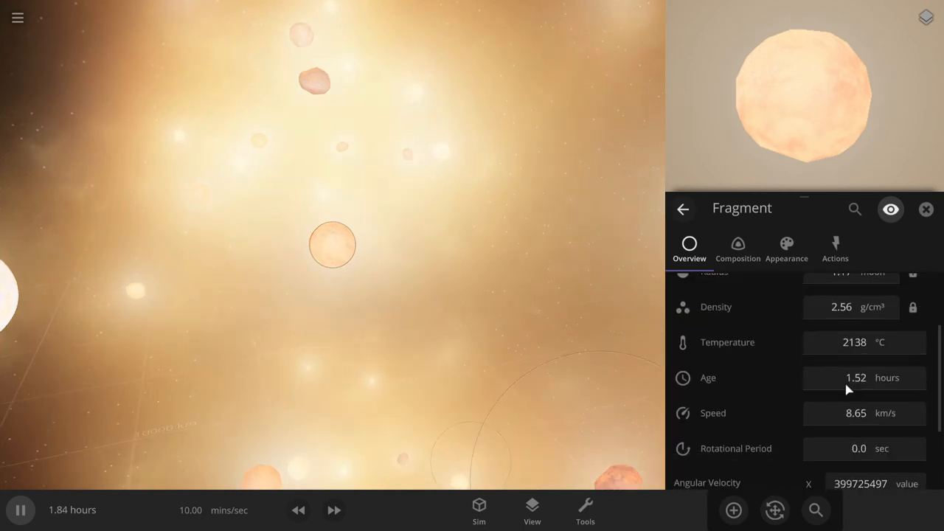
# Cool the fragment to about 13 °C and rename it 'macaroni moon'
pyautogui.click(863, 342)
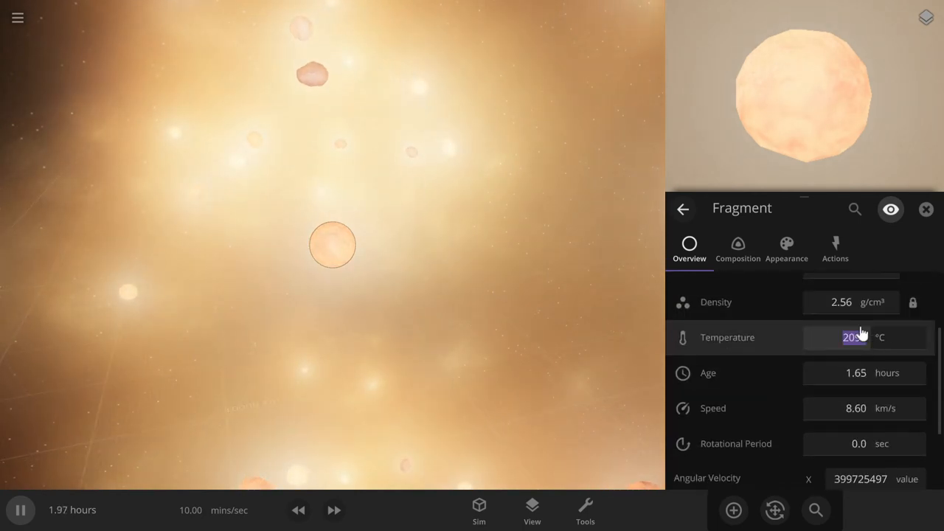
pyautogui.click(862, 336)
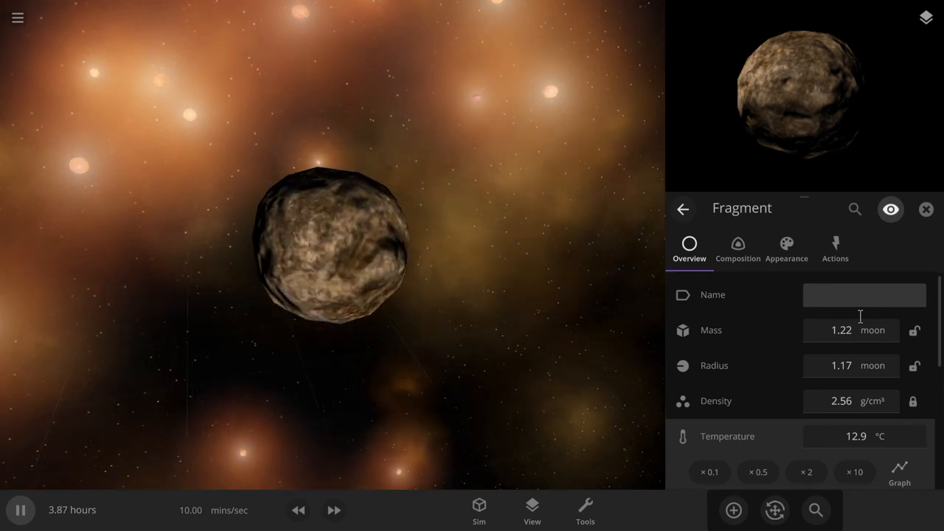
pyautogui.write('macaroni')
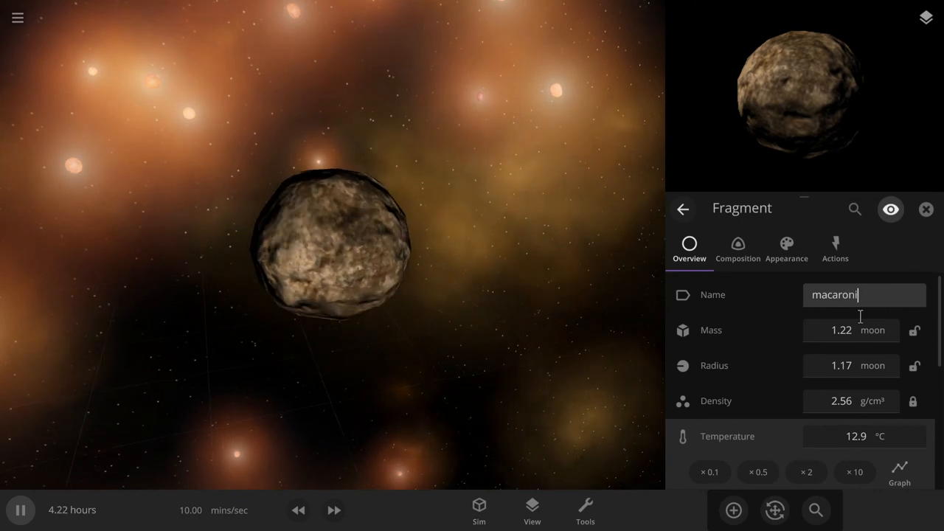
pyautogui.write('moon')
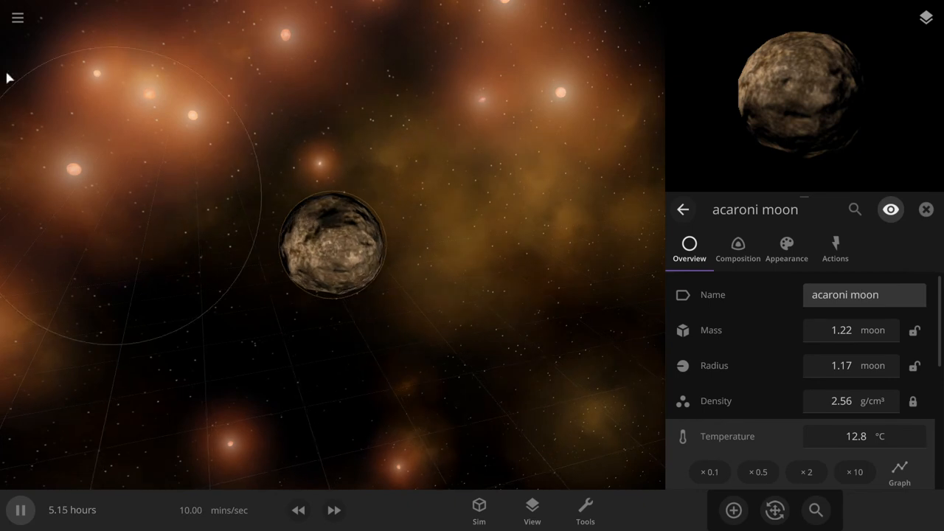
pyautogui.click(17, 18)
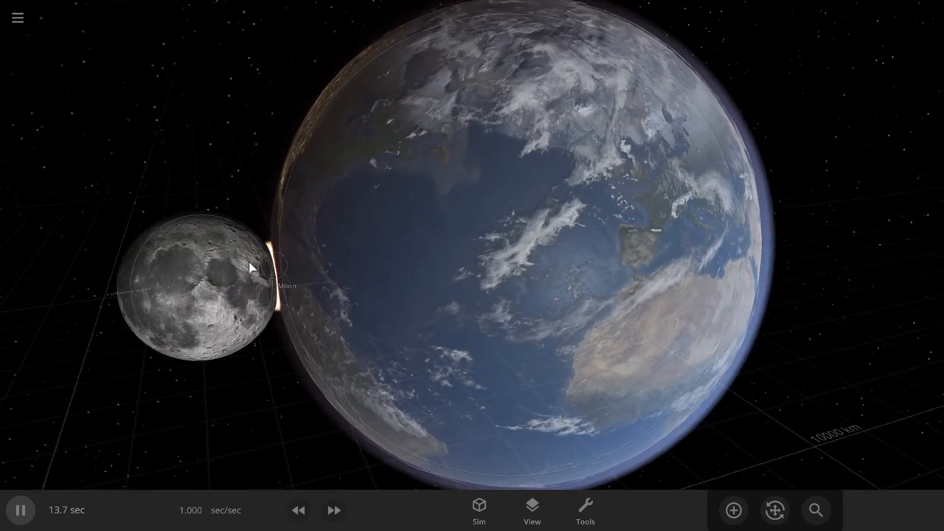
# Load Earth & Moon Real Time from Collisions and speed up the impact simulation
pyautogui.scroll(-3)
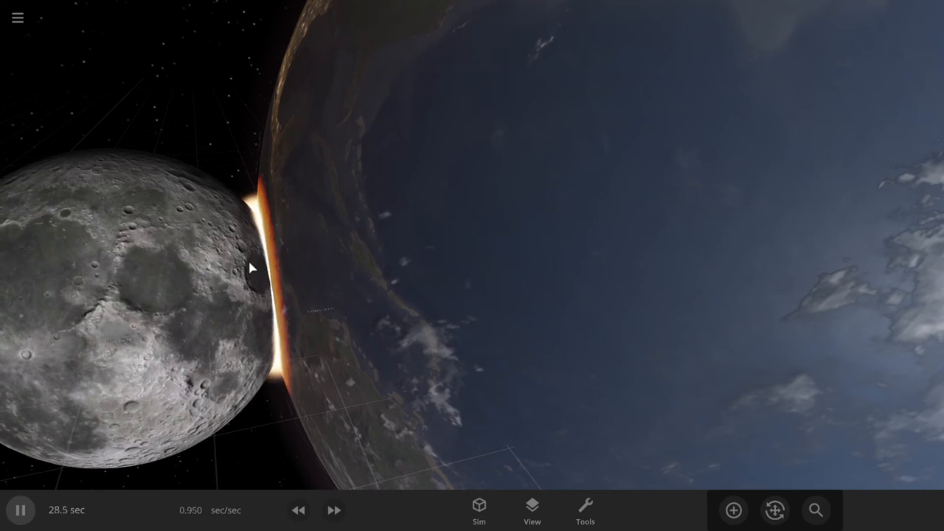
pyautogui.click(334, 511)
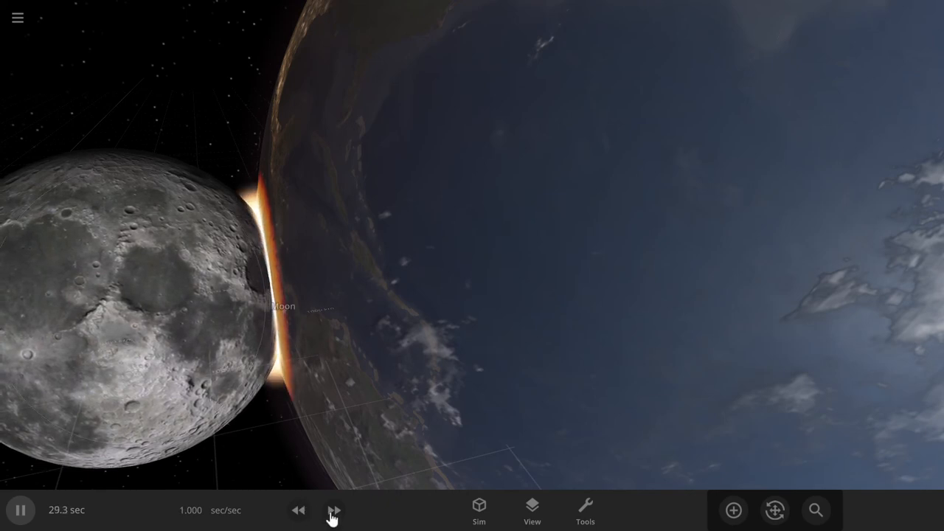
pyautogui.click(334, 511)
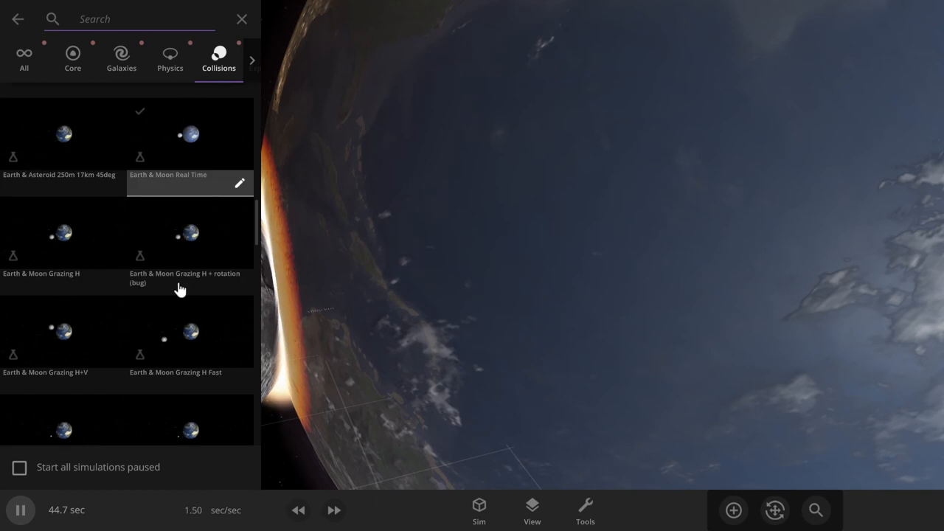
# Load Earth & (Moon x 5), dismiss its description, and expand Earth's property details
pyautogui.scroll(-3)
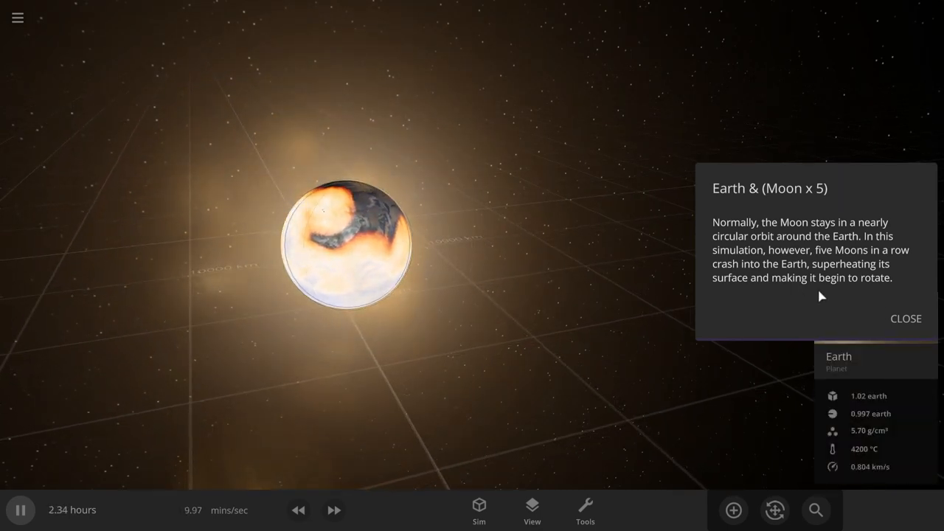
pyautogui.click(906, 319)
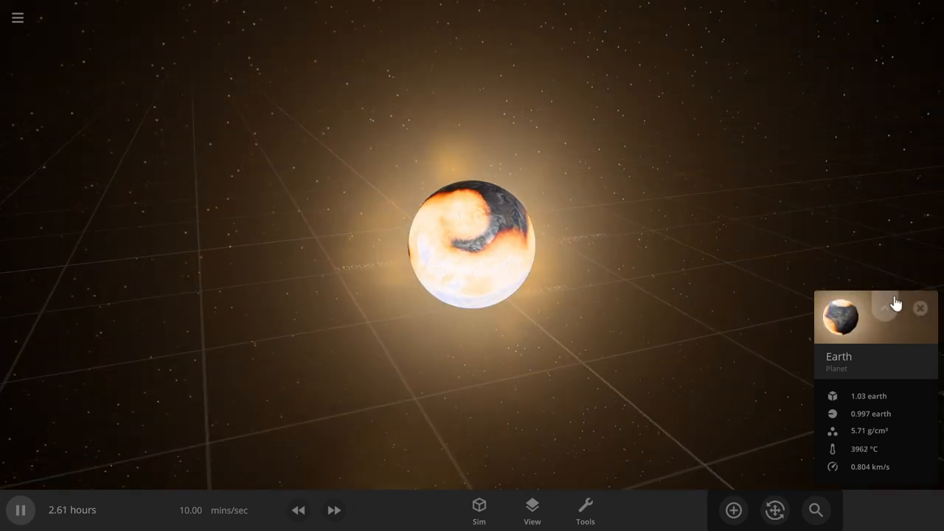
pyautogui.click(883, 308)
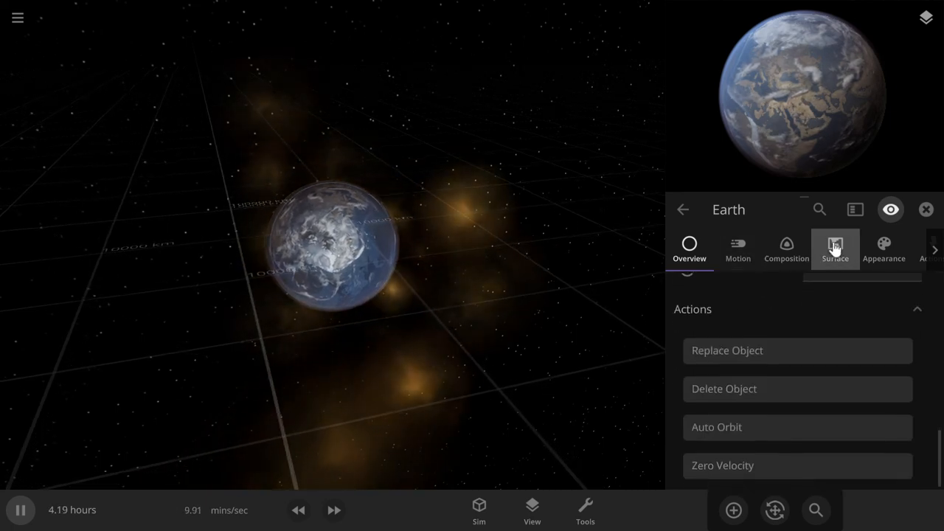
pyautogui.click(835, 249)
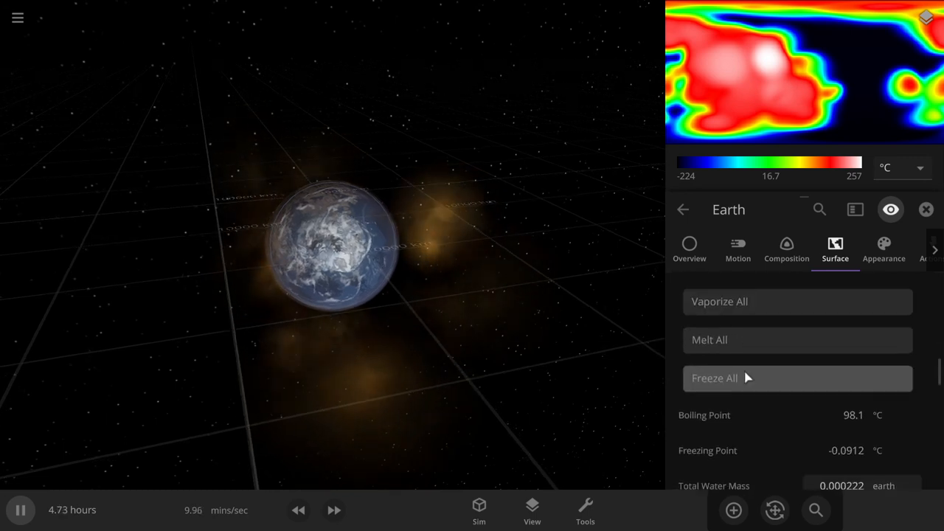
pyautogui.scroll(-3)
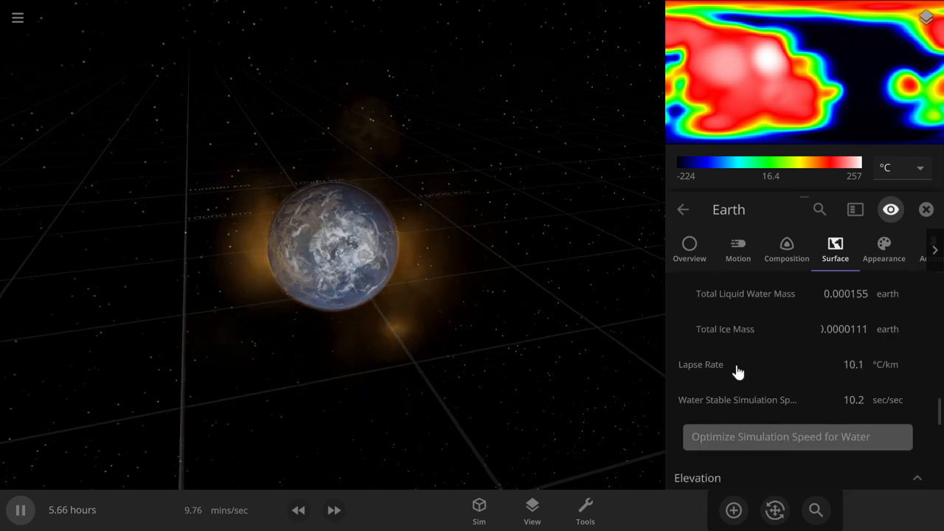
pyautogui.scroll(-3)
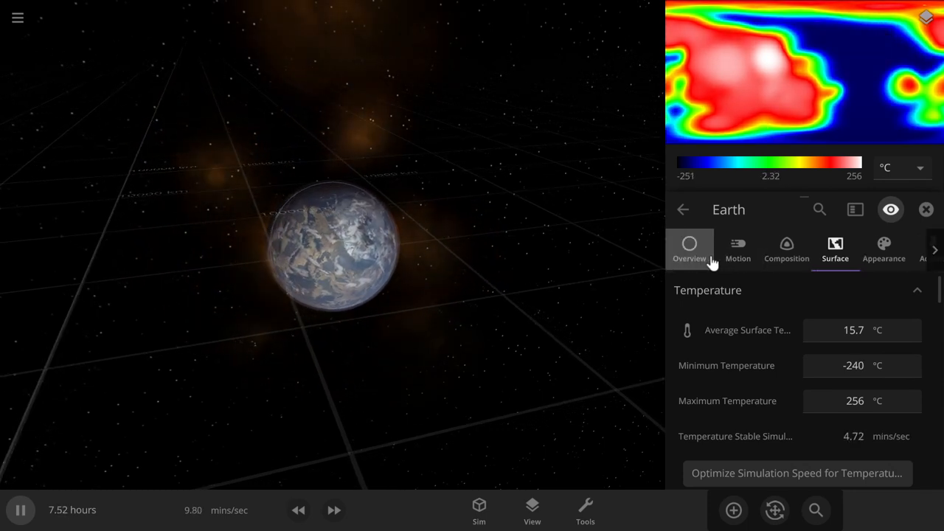
pyautogui.click(688, 249)
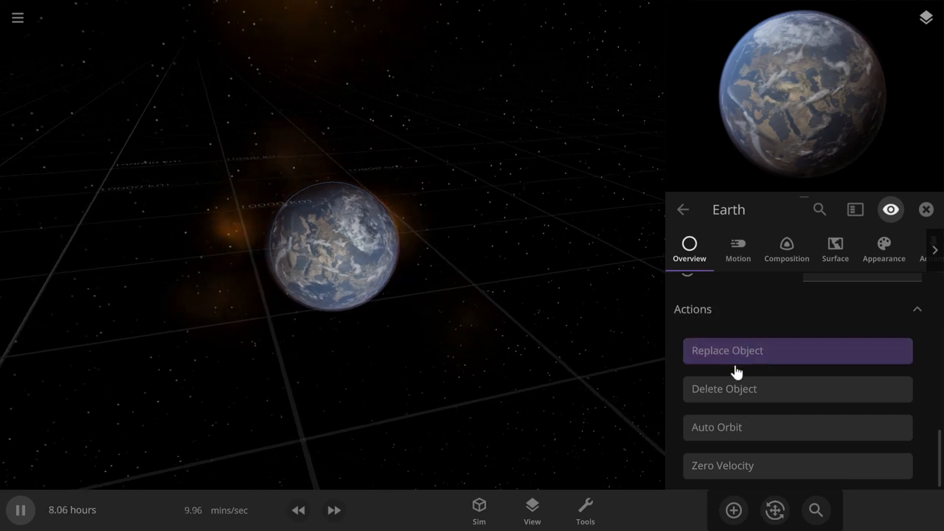
# Replace Earth with a Random Rocky Planet (Lapor), then bring up the simulation library
pyautogui.click(796, 351)
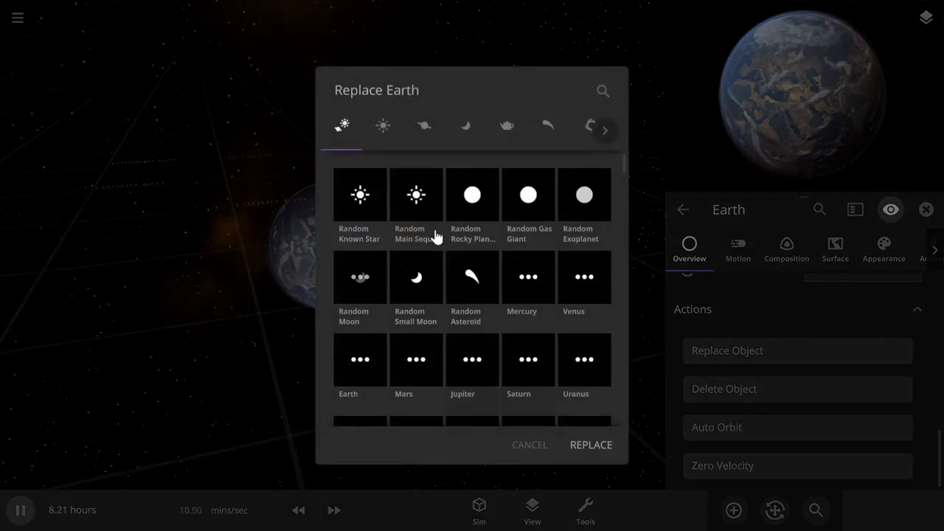
pyautogui.click(472, 194)
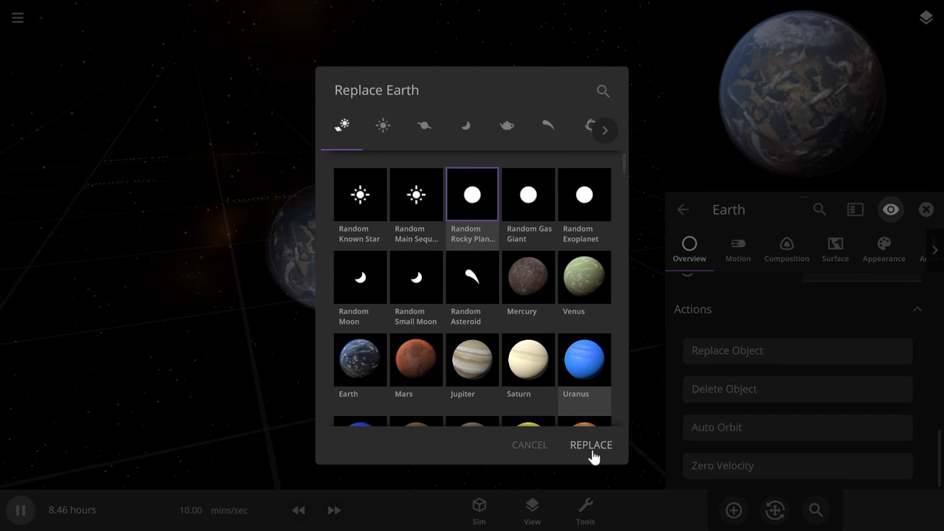
pyautogui.click(590, 445)
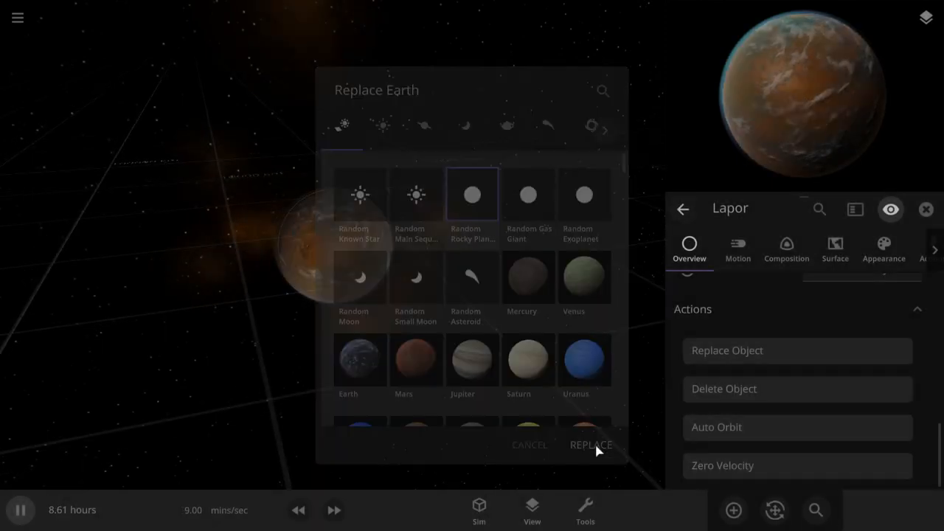
pyautogui.click(589, 446)
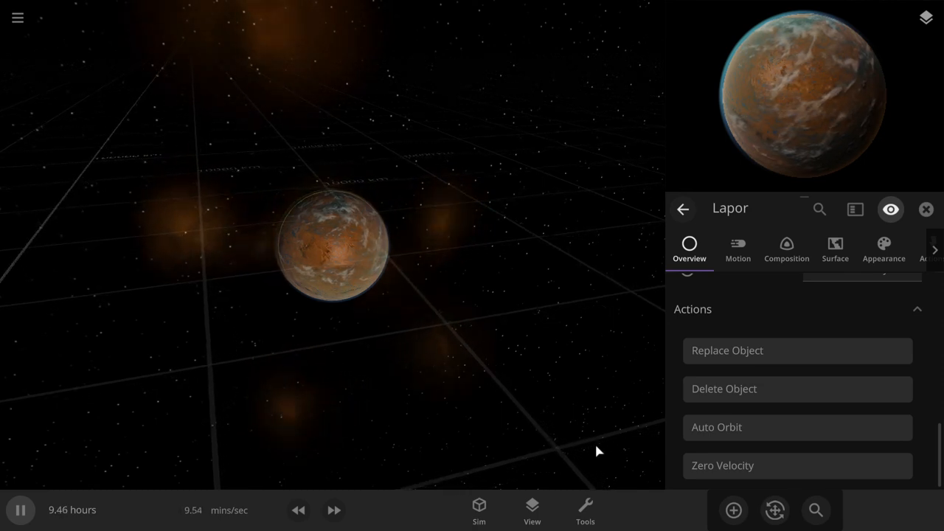
pyautogui.click(925, 209)
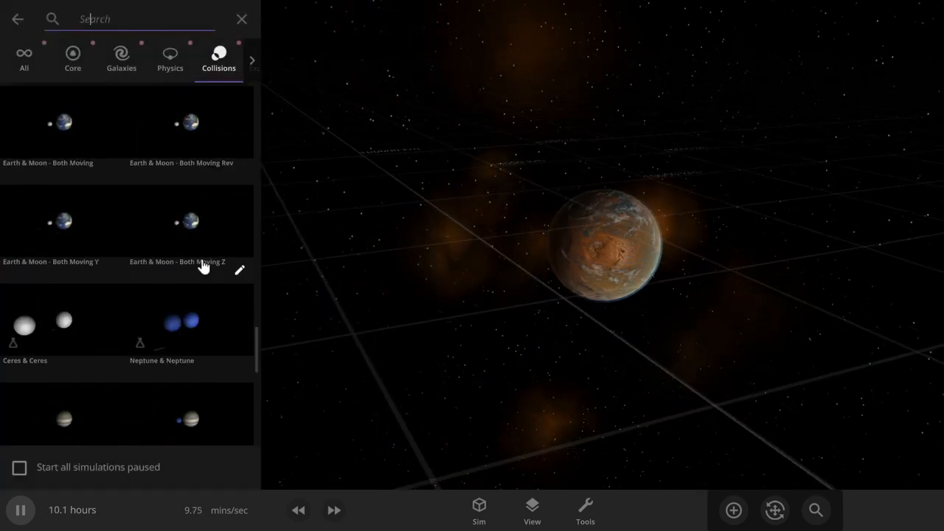
# Load (Sun & (Jupiter x 20) x 3) from the Collisions list
pyautogui.scroll(-3)
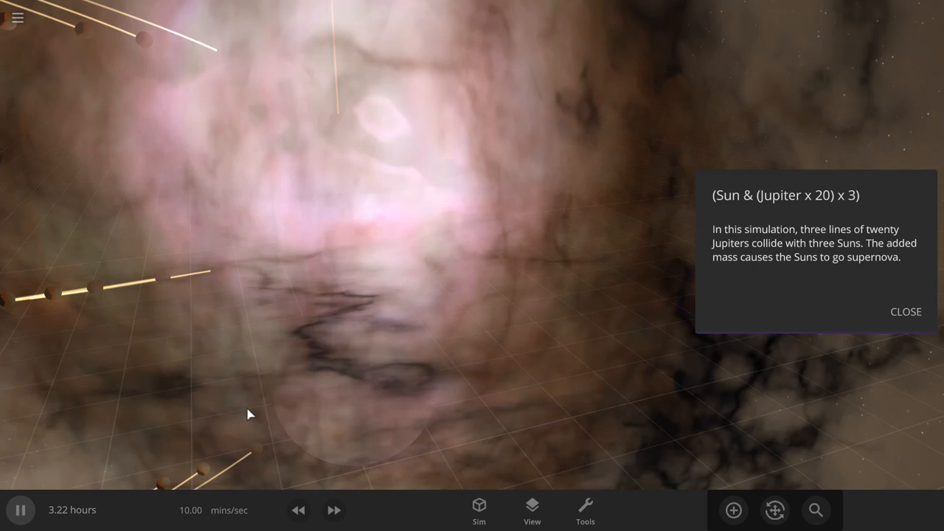
# Slow the supernova scene to 0.550 sec/sec and show a Supernova's stats card (0.665 solar masses)
pyautogui.click(298, 511)
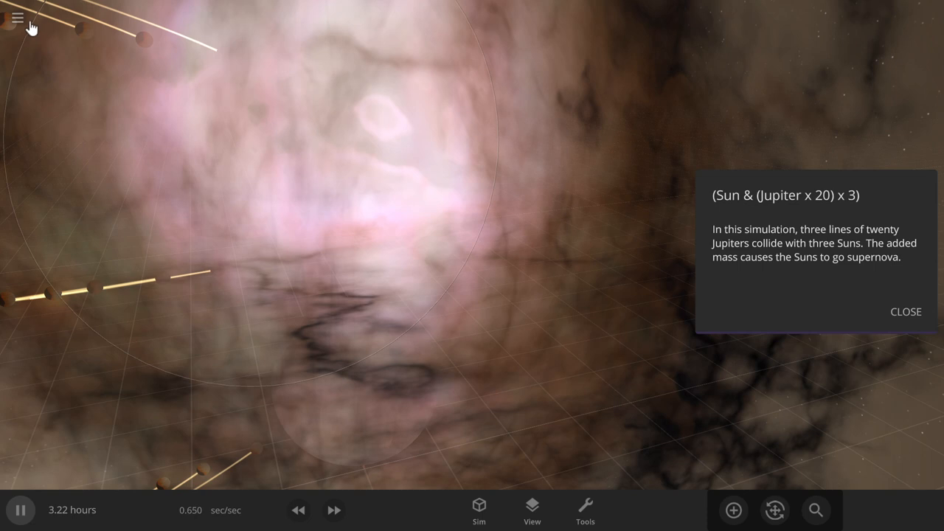
pyautogui.moveTo(82, 206)
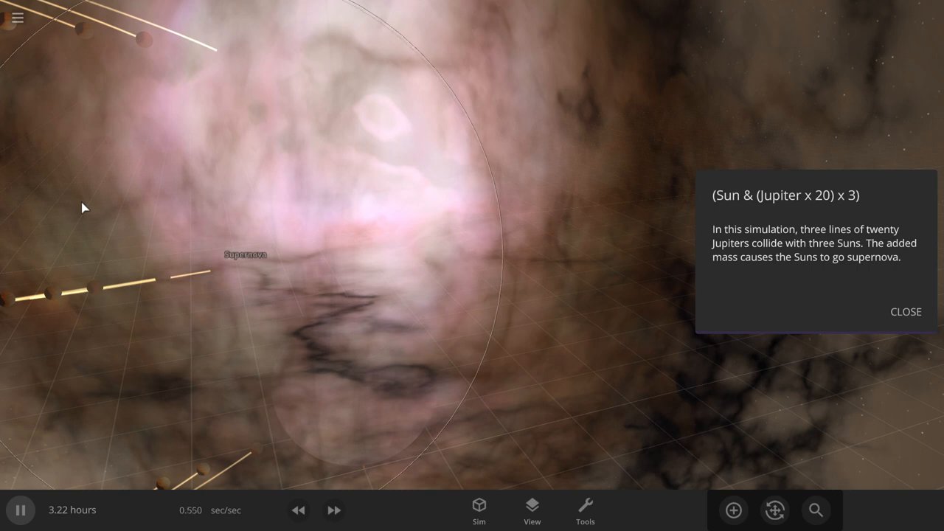
pyautogui.click(246, 254)
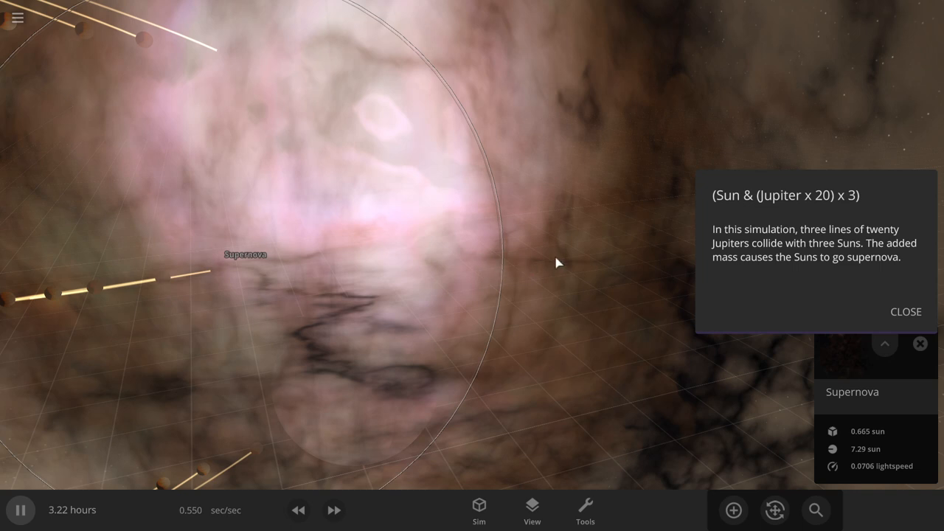
pyautogui.moveTo(580, 253)
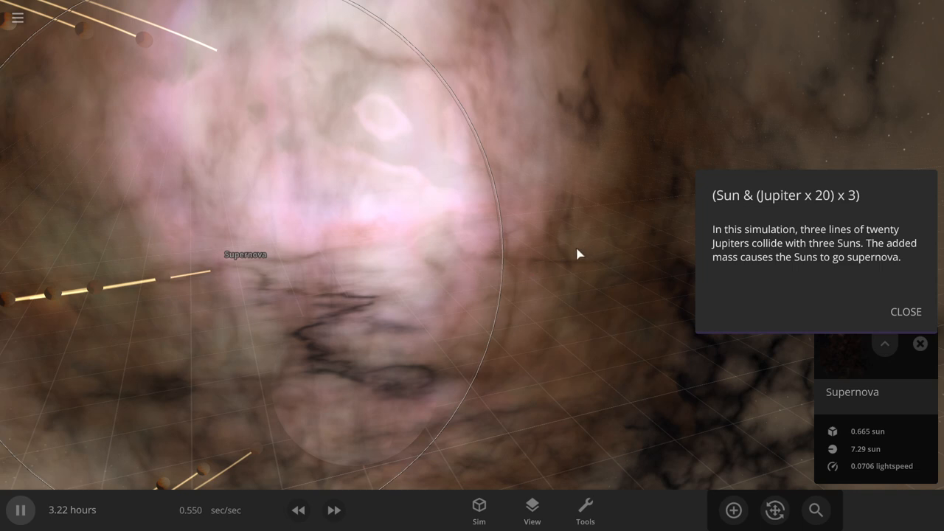
pyautogui.moveTo(534, 263)
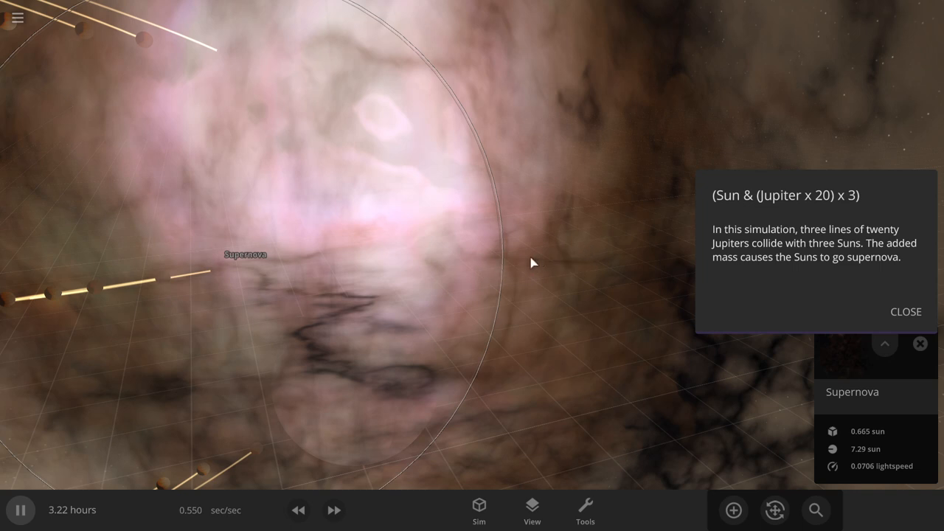